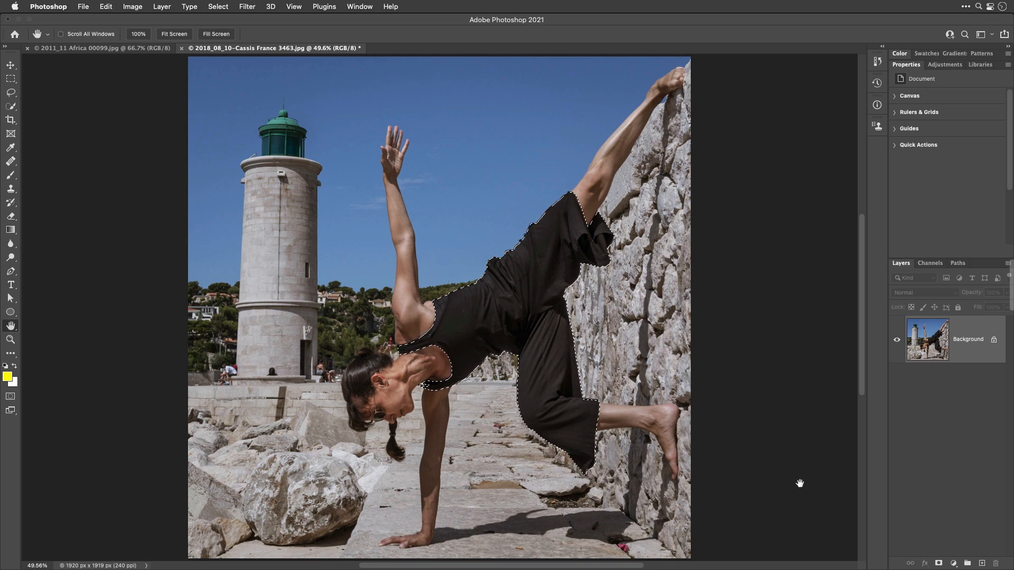
mouse_move(860, 502)
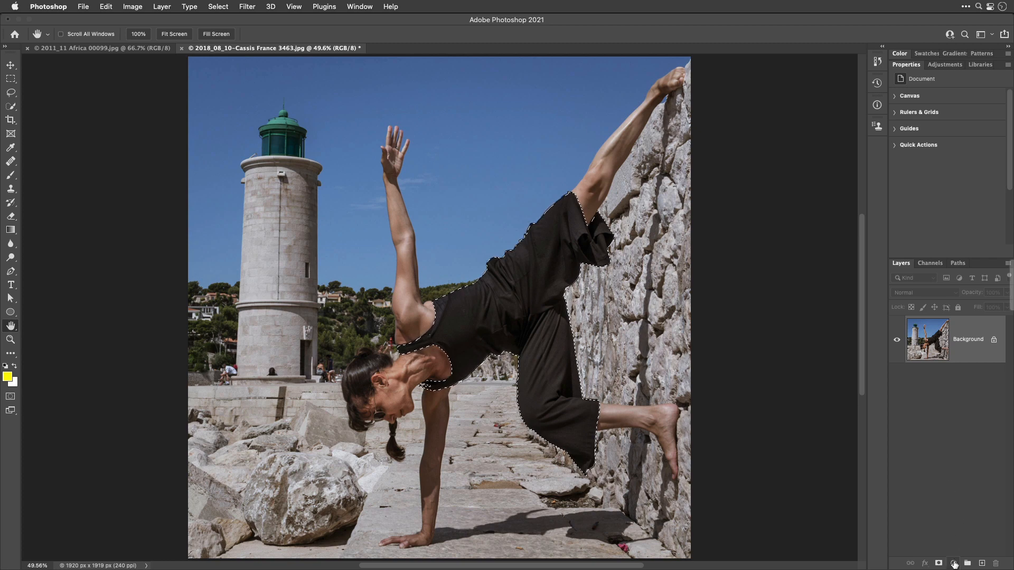
Add a Curves adjustment layer masked to the black outfit and reach its channel list.
click(958, 562)
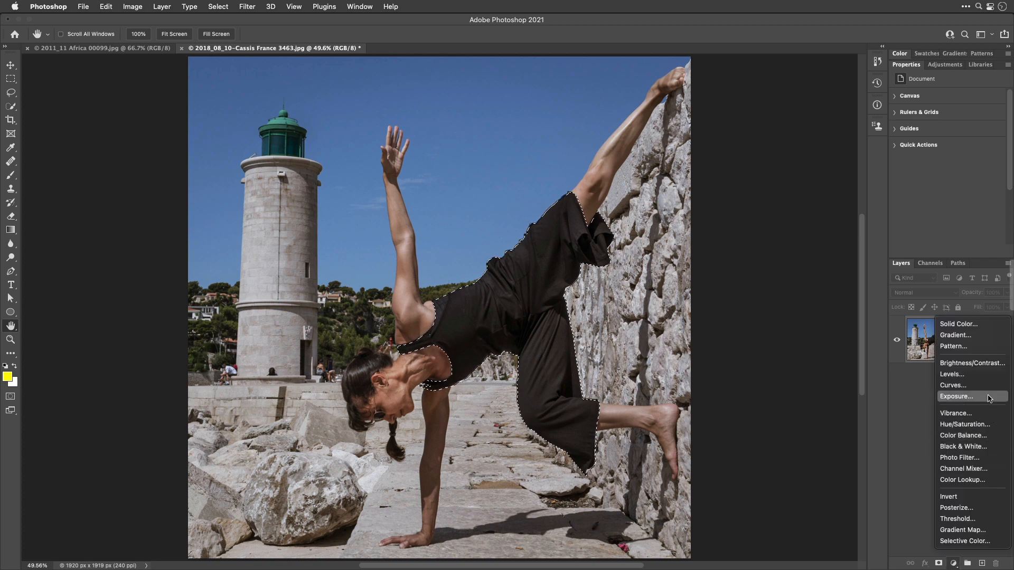
click(951, 385)
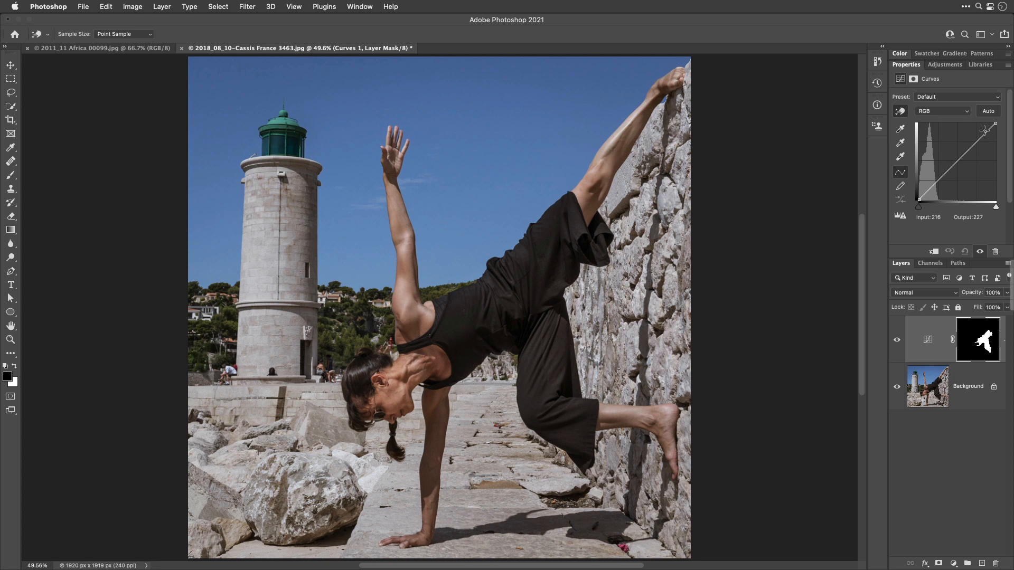
click(942, 111)
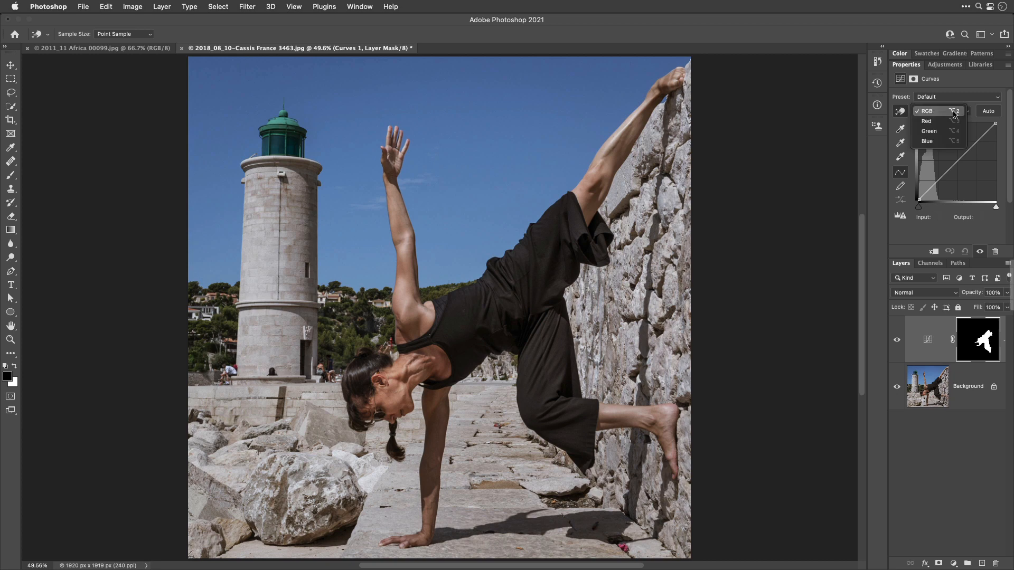
mouse_move(944, 141)
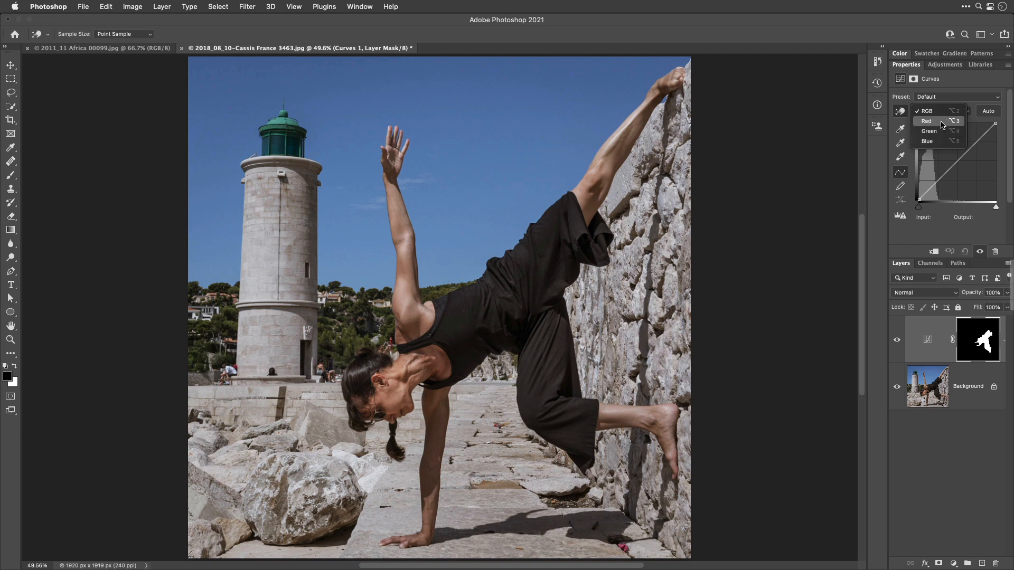
mouse_move(930, 131)
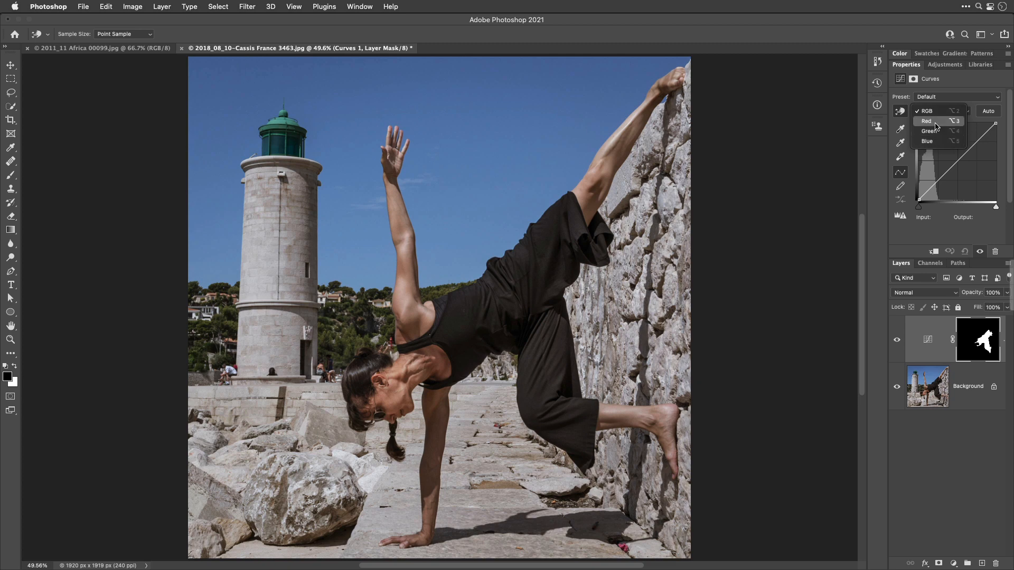
Target the Red channel of the Curves adjustment to lift the outfit's shadows toward red.
click(926, 121)
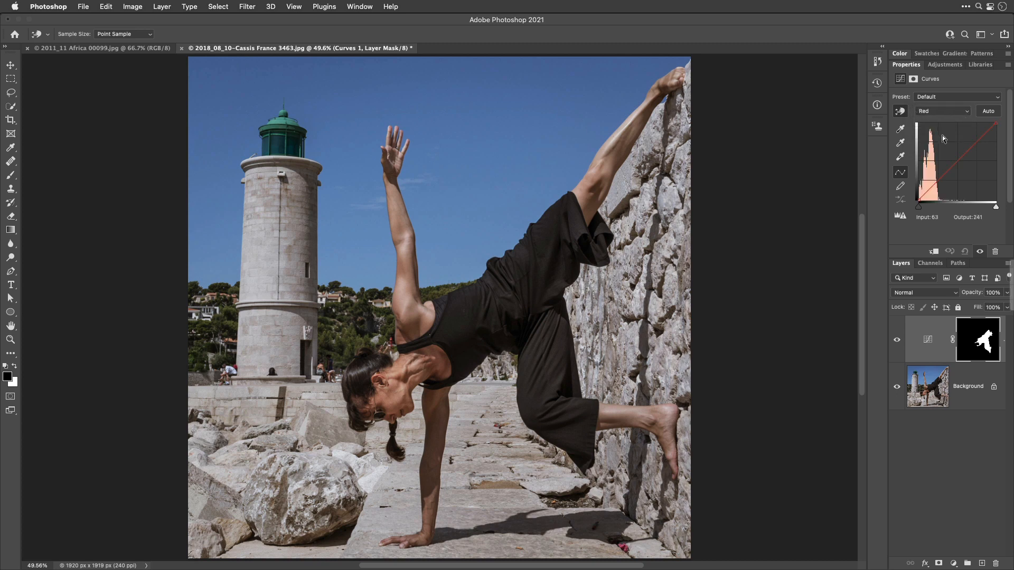
mouse_move(918, 199)
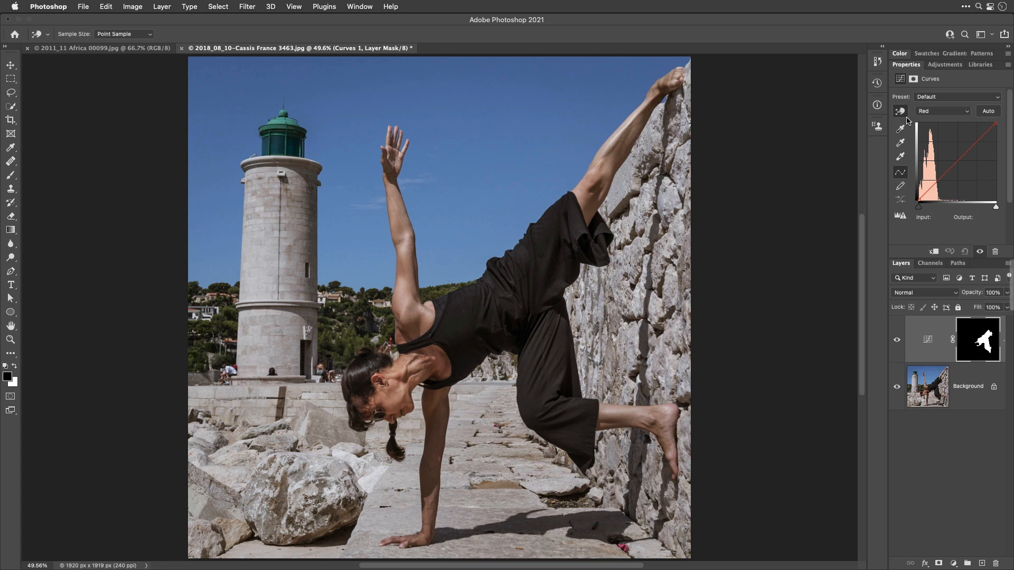
mouse_move(905, 120)
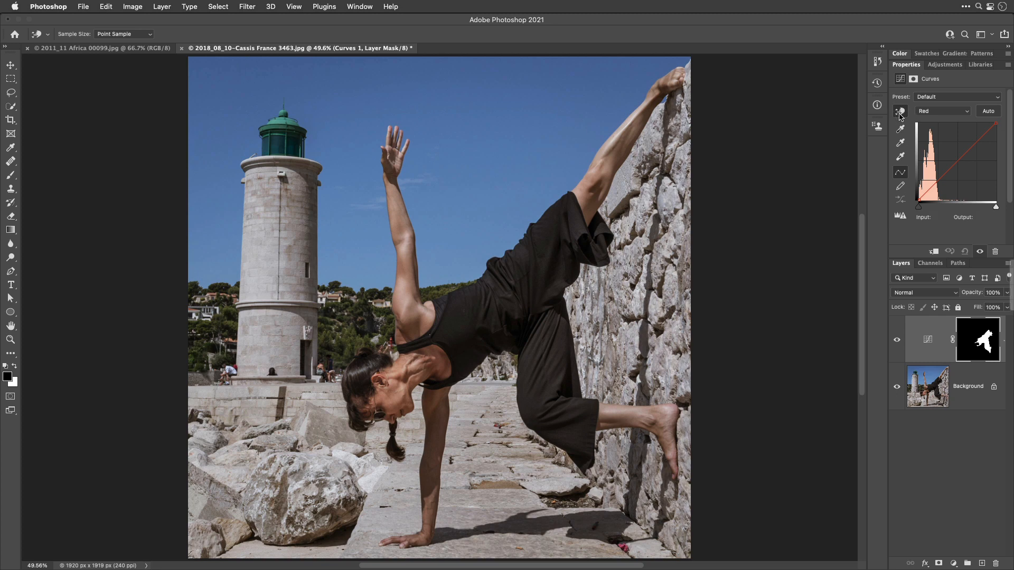
mouse_move(899, 111)
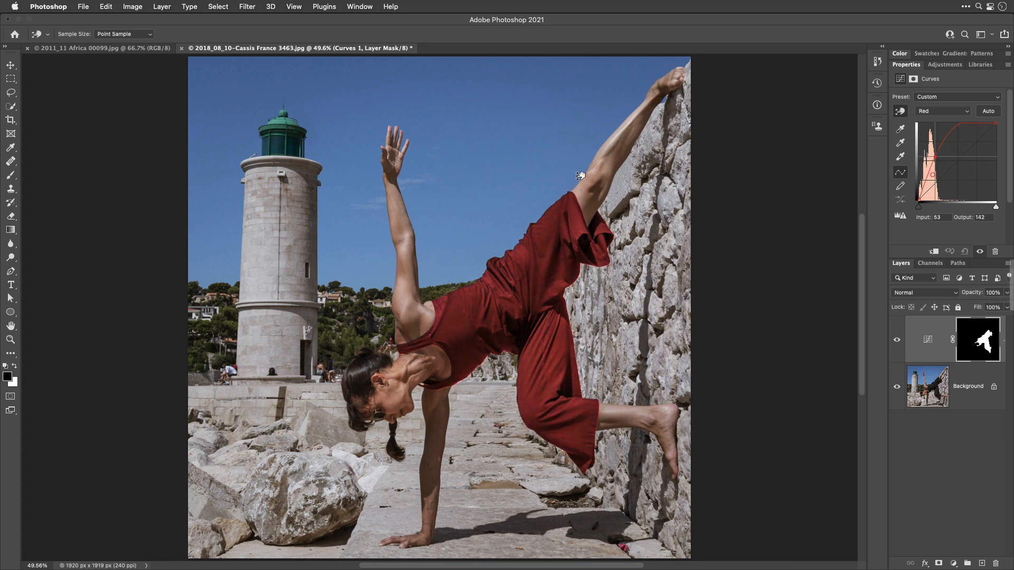
Raise the Blue channel curve for a magenta outfit, then return to the Red channel to refine it.
click(941, 111)
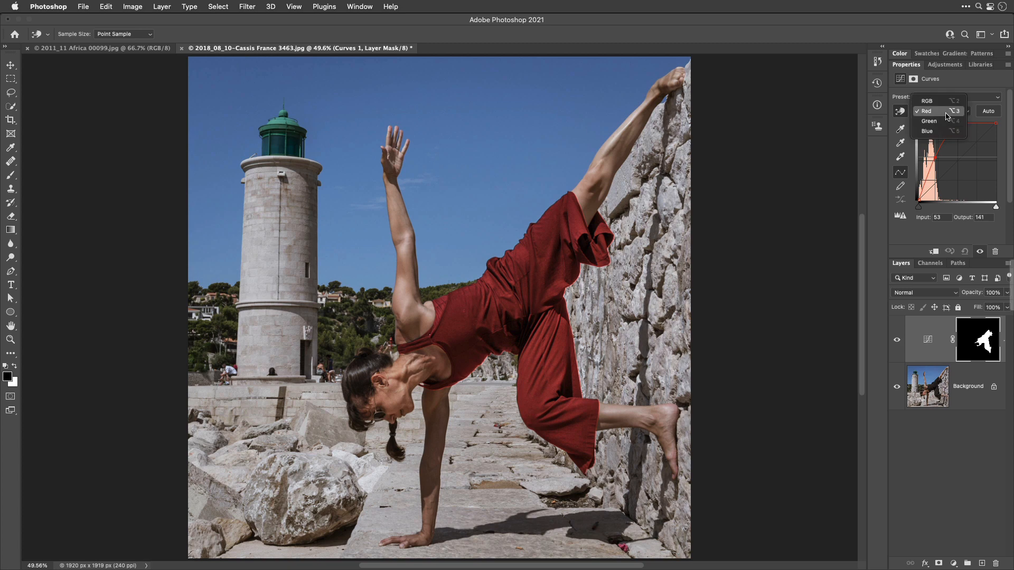
mouse_move(928, 131)
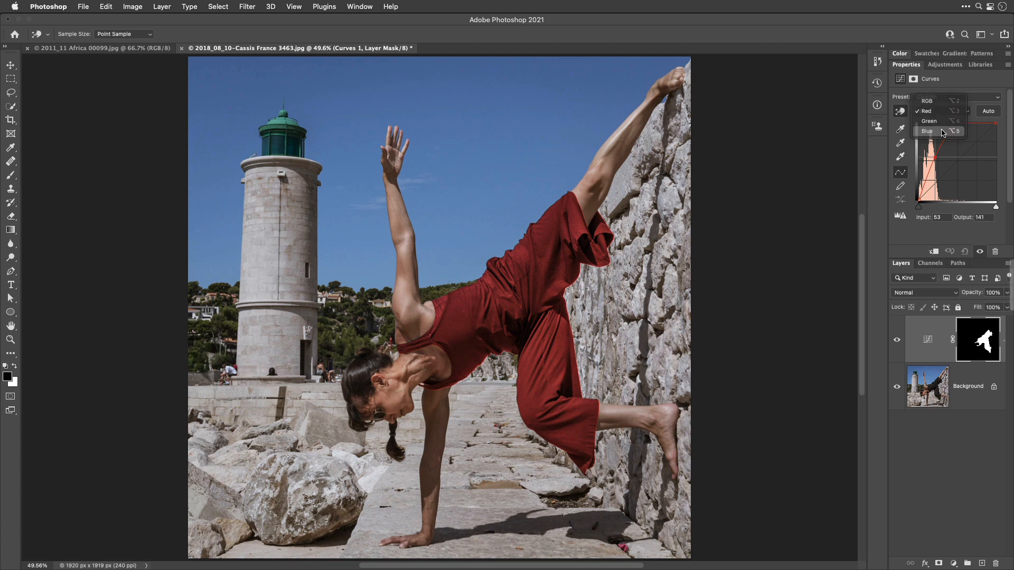
click(929, 131)
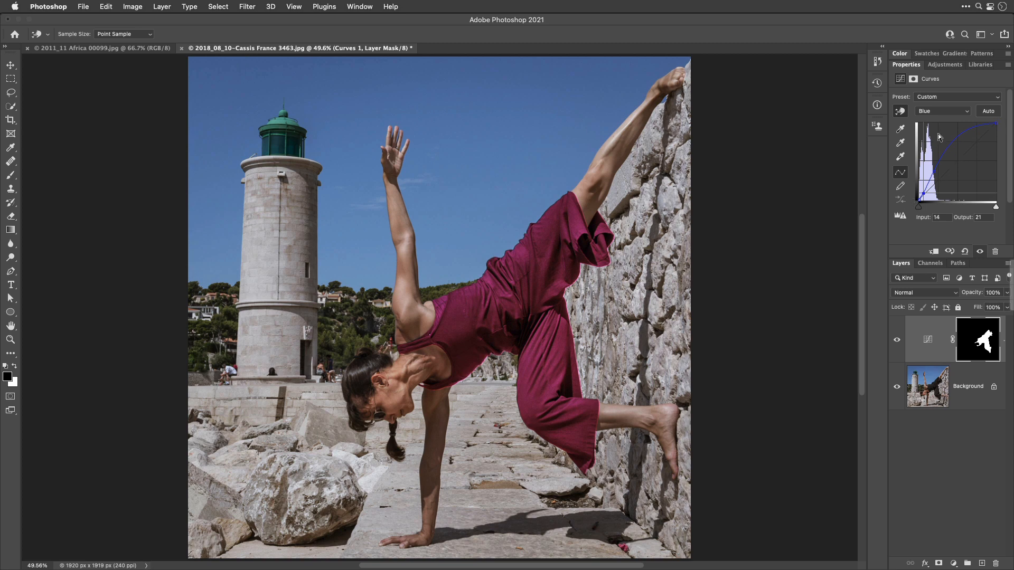
click(942, 111)
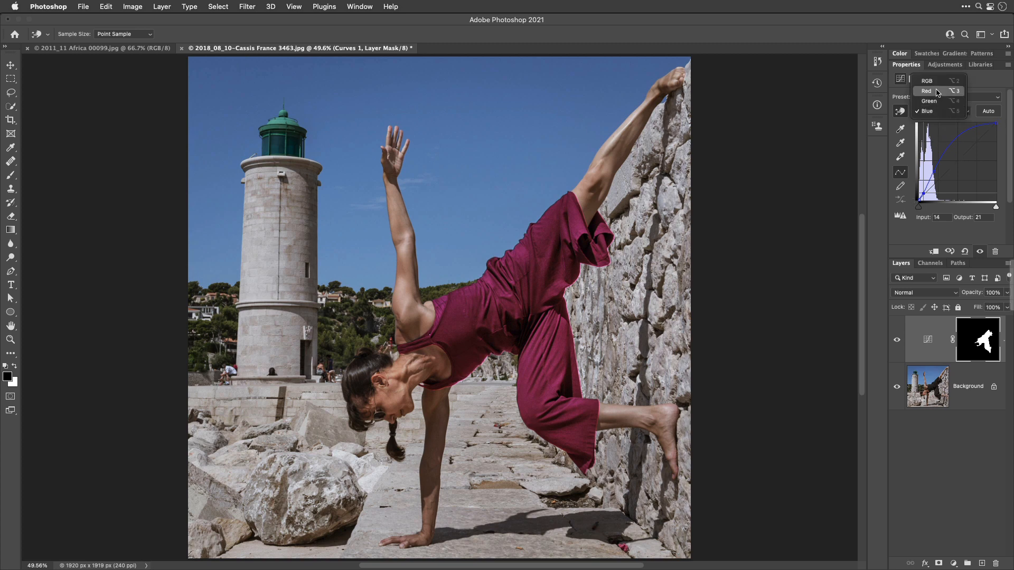
click(926, 91)
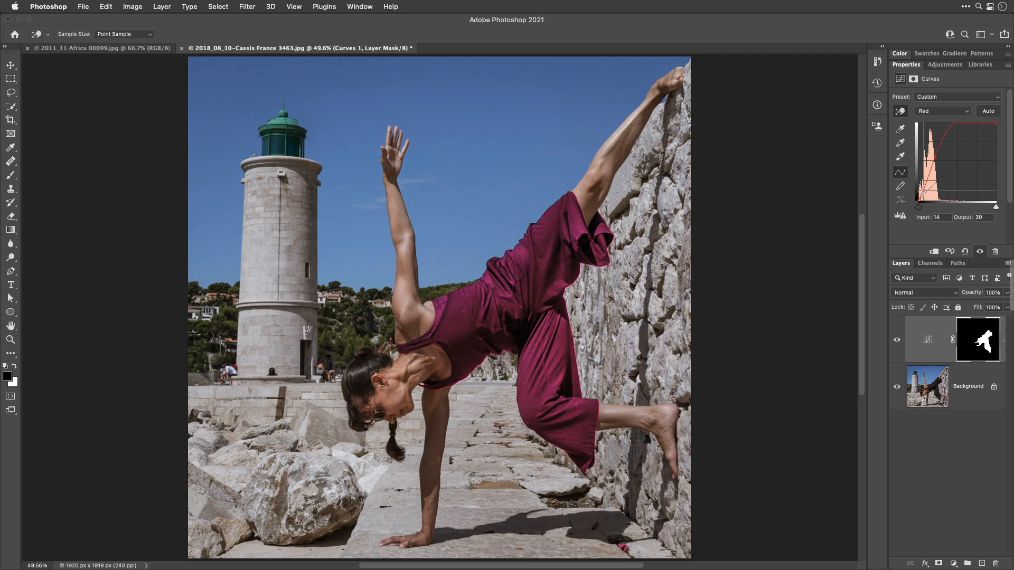
click(941, 110)
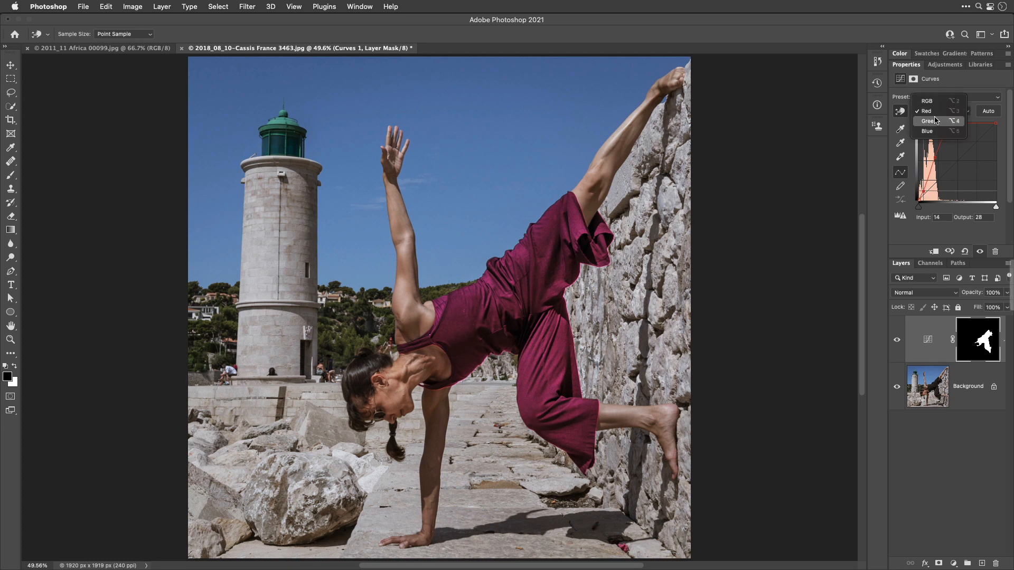
click(928, 120)
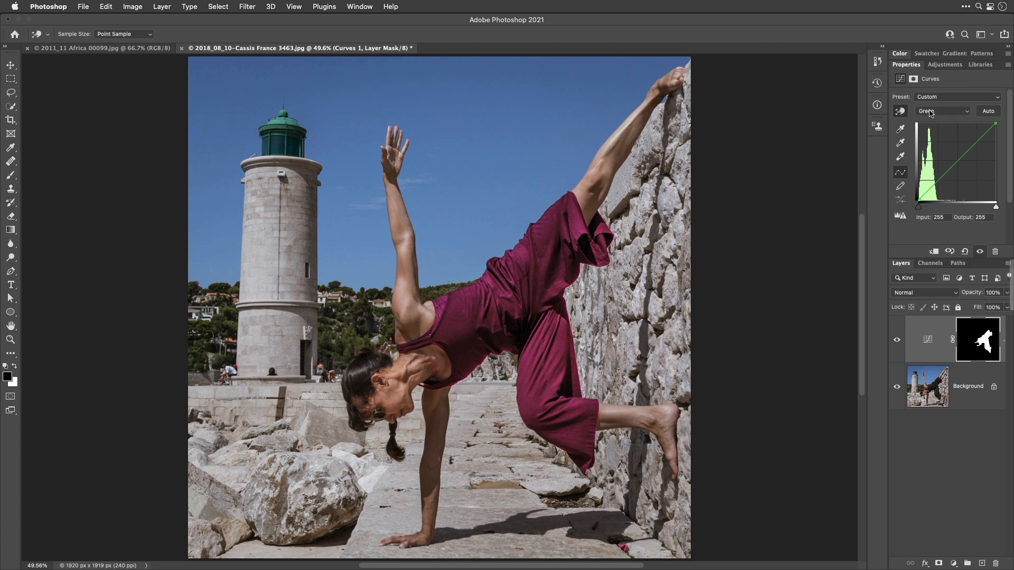
click(941, 111)
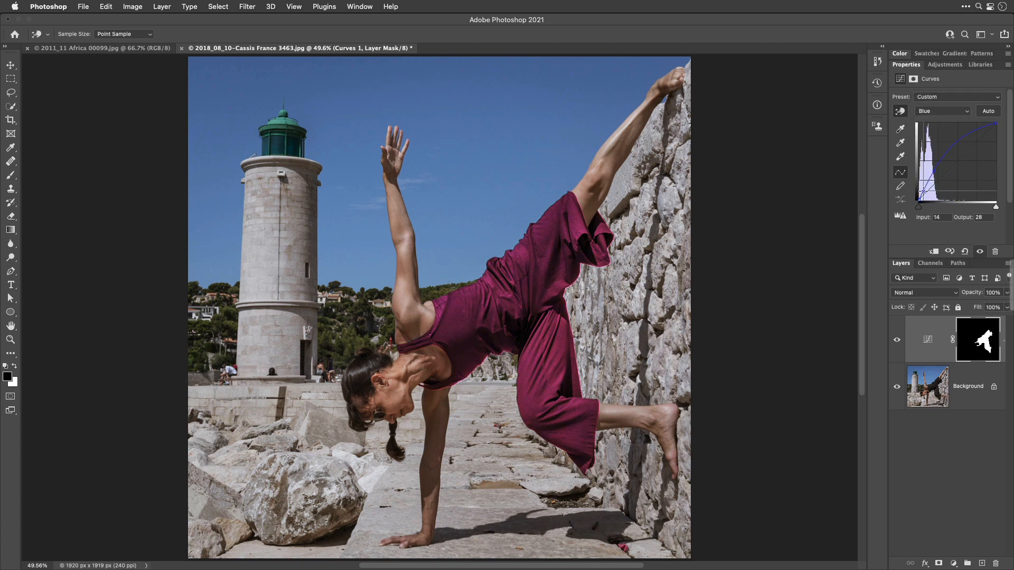
click(941, 111)
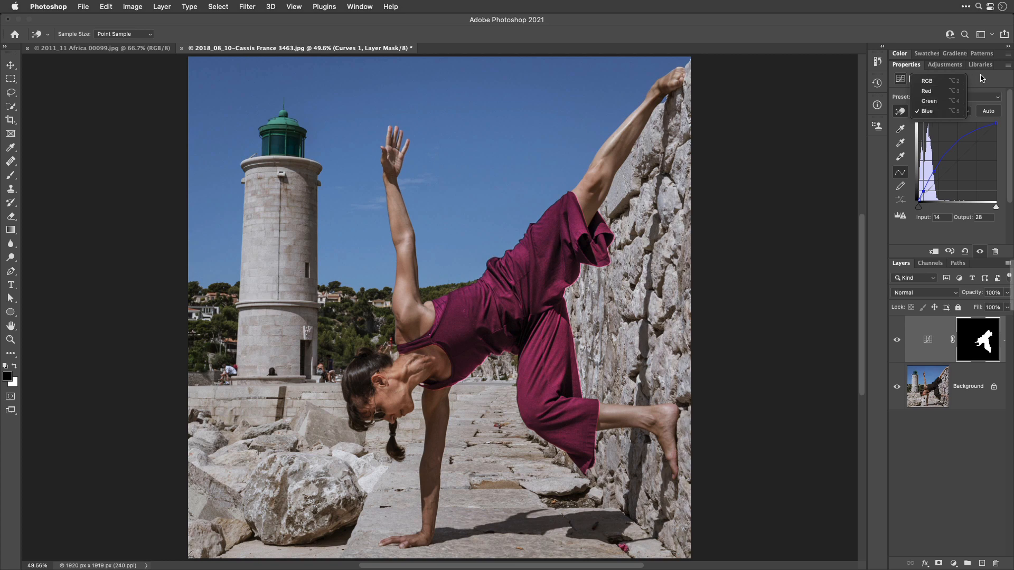
mouse_move(927, 91)
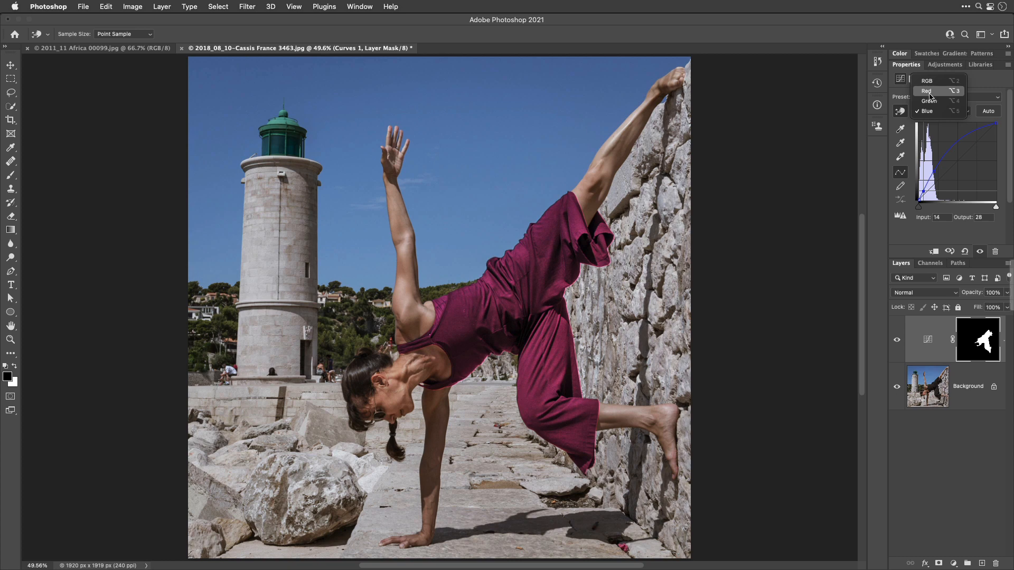
mouse_move(963, 94)
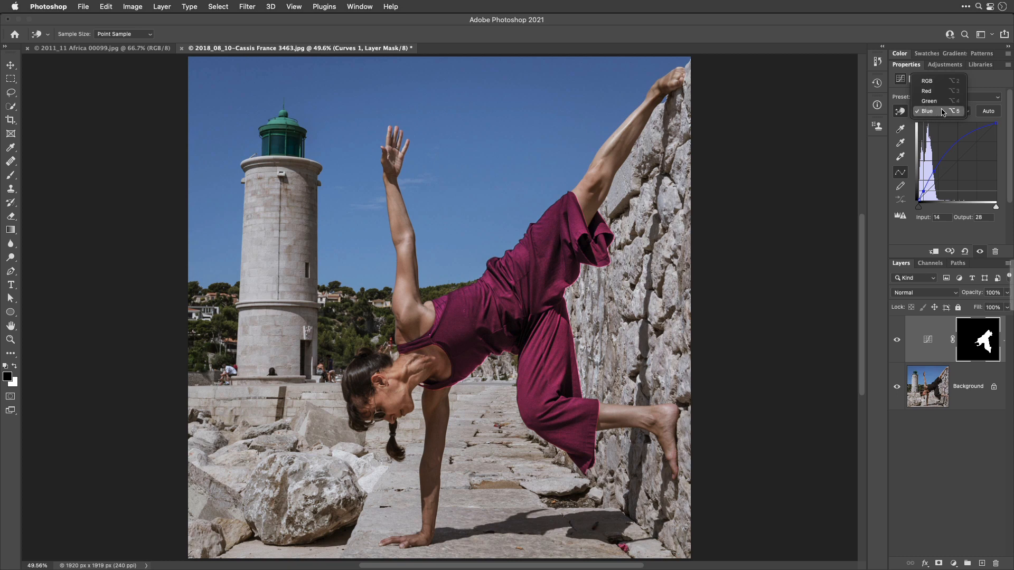
click(929, 111)
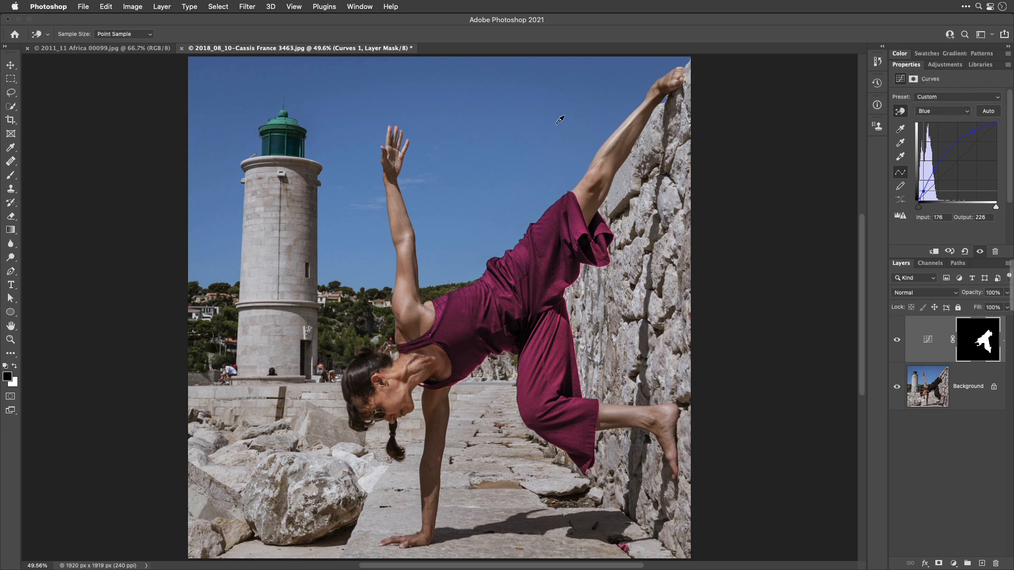
Show the Info panel to read pixel colour values beside the Curves adjustment.
click(359, 6)
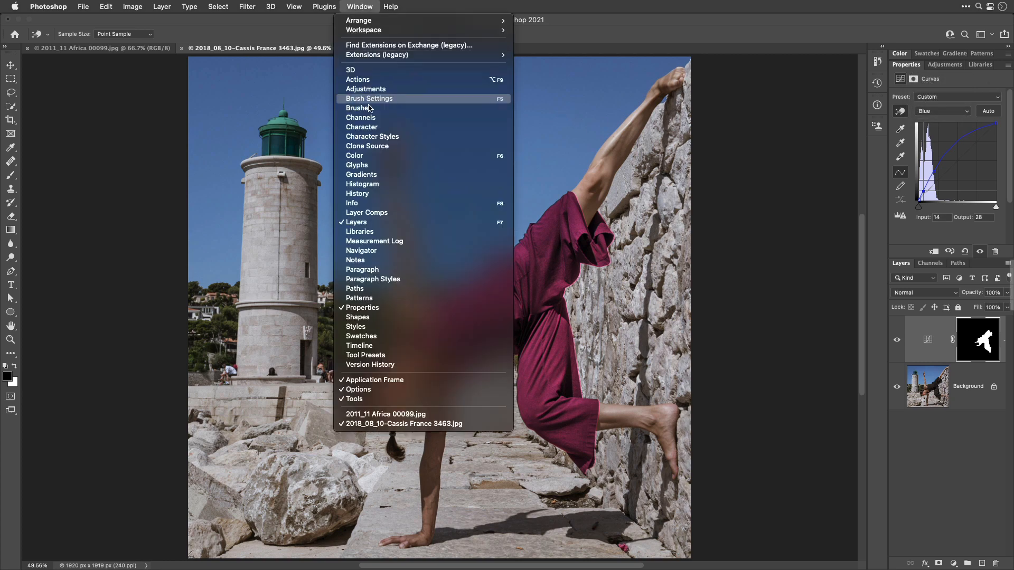
mouse_move(381, 203)
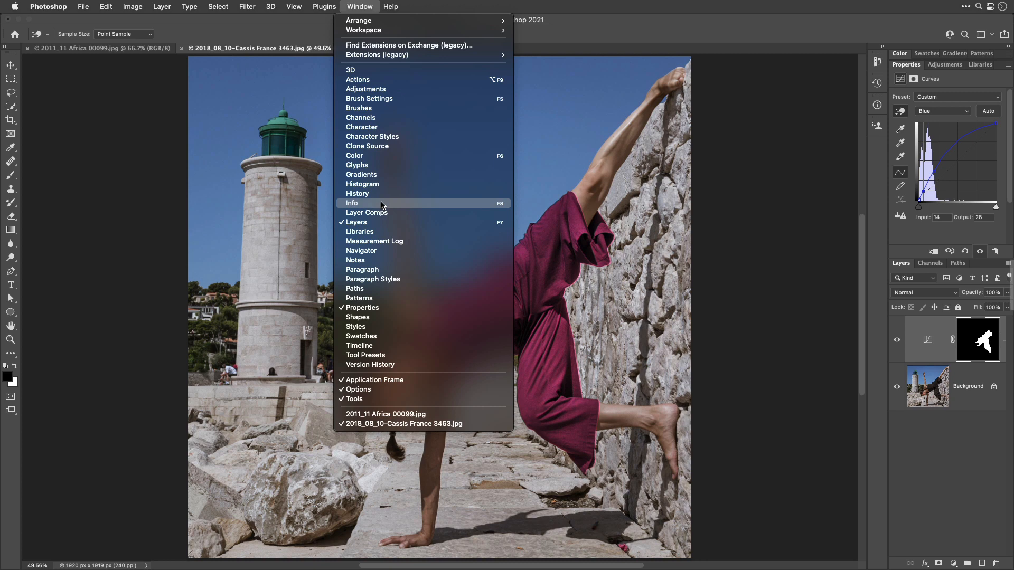
click(351, 203)
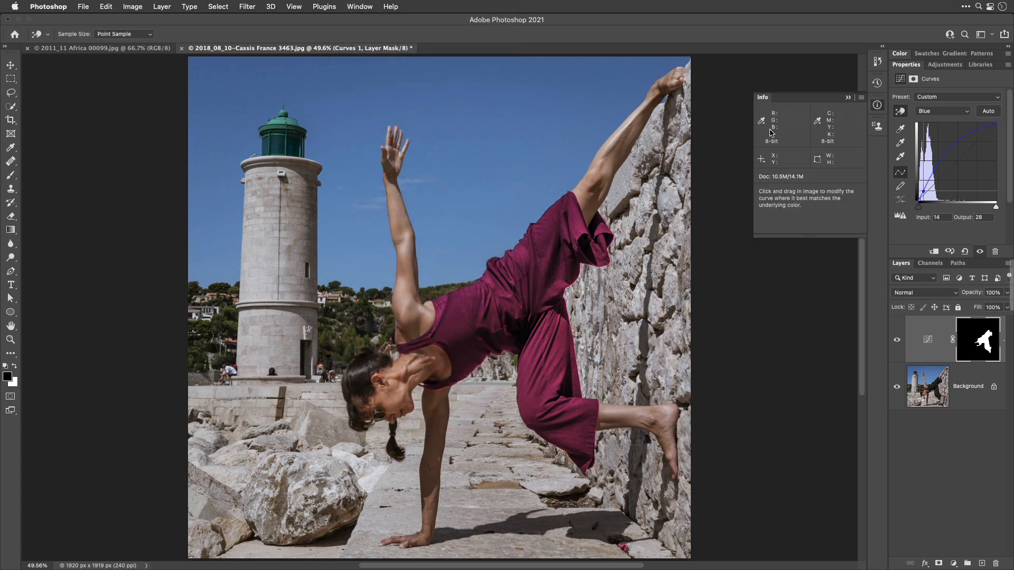
mouse_move(774, 133)
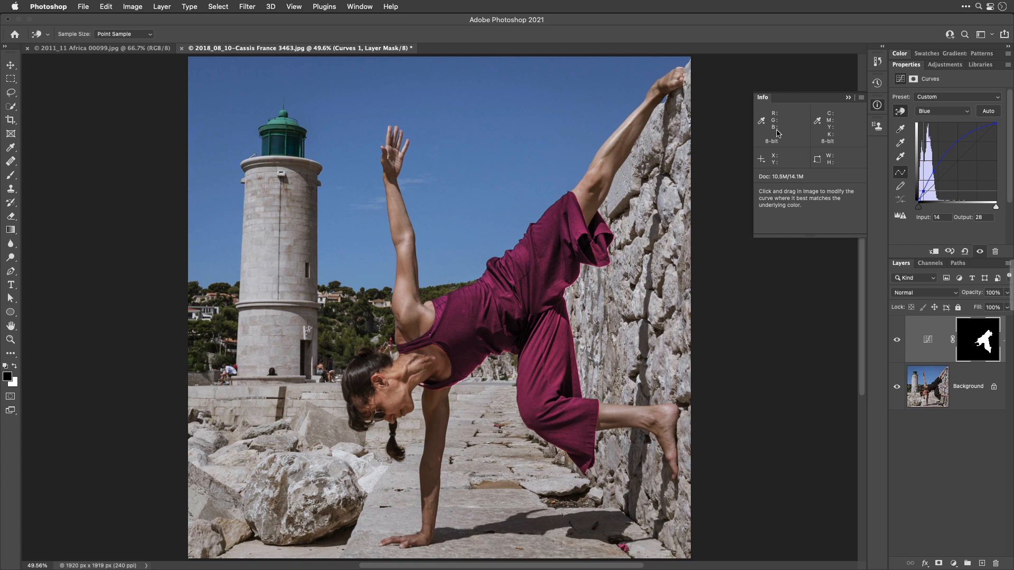
mouse_move(840, 134)
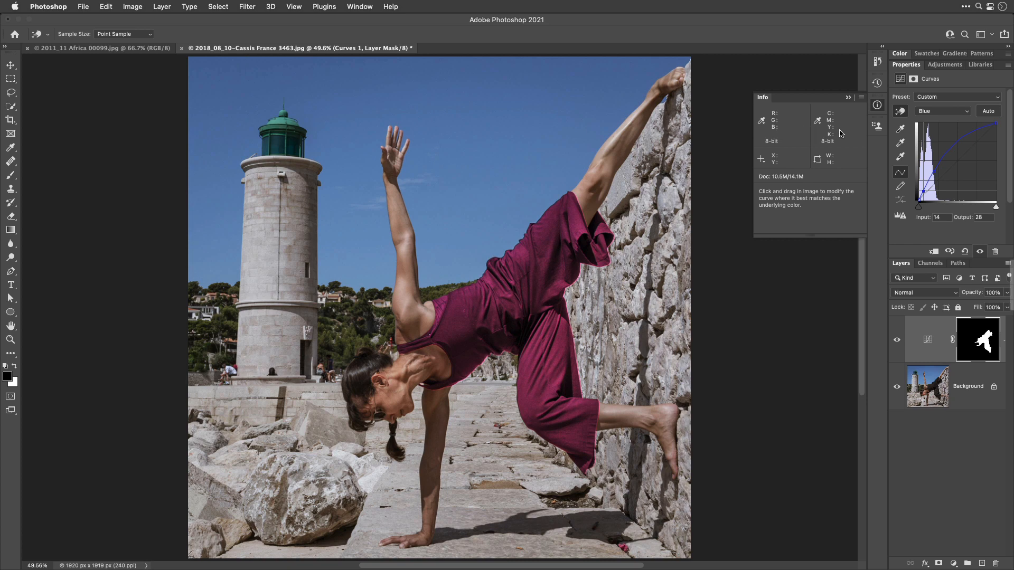
mouse_move(835, 124)
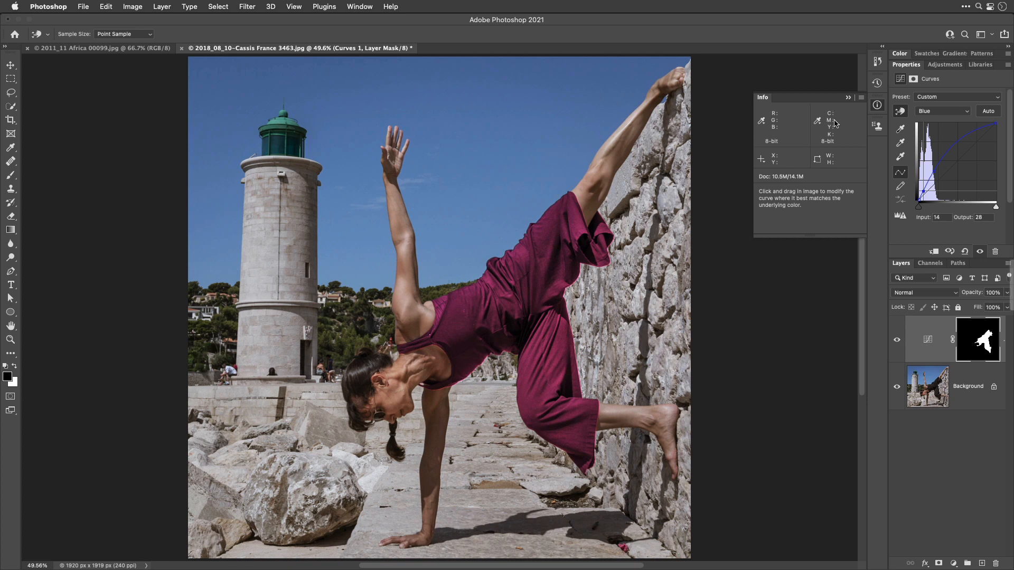
mouse_move(835, 130)
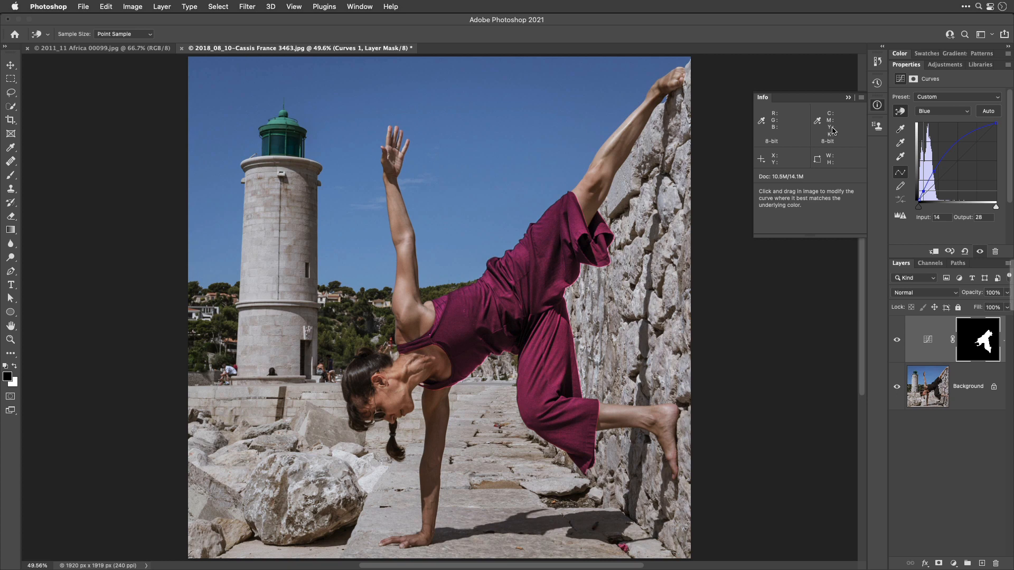
mouse_move(816, 134)
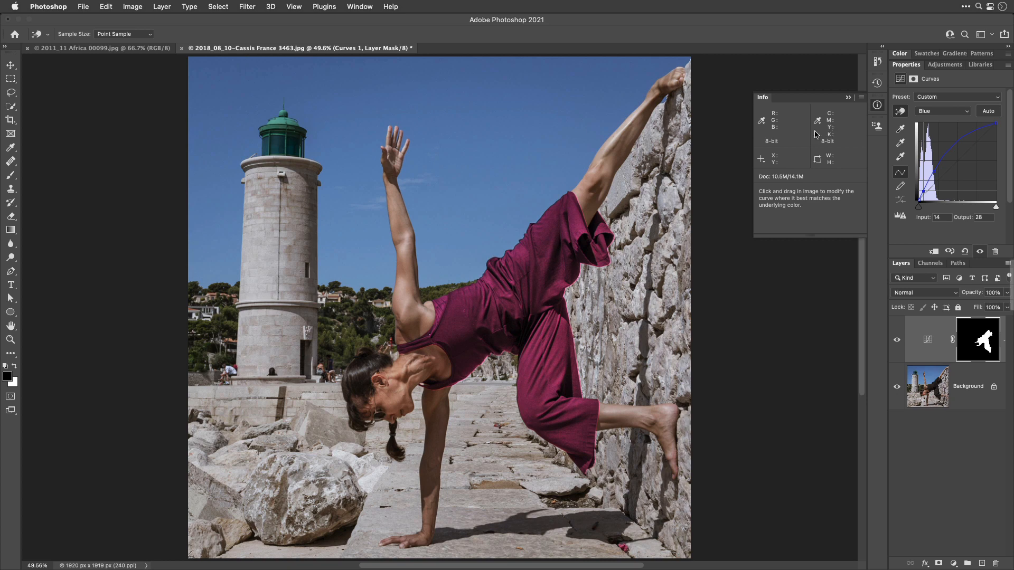
mouse_move(776, 136)
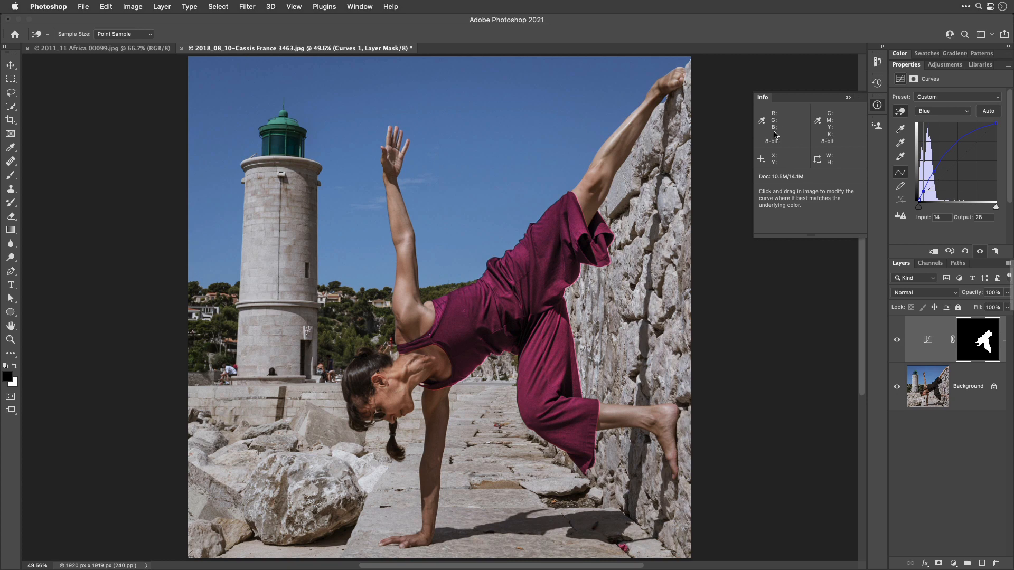
mouse_move(770, 128)
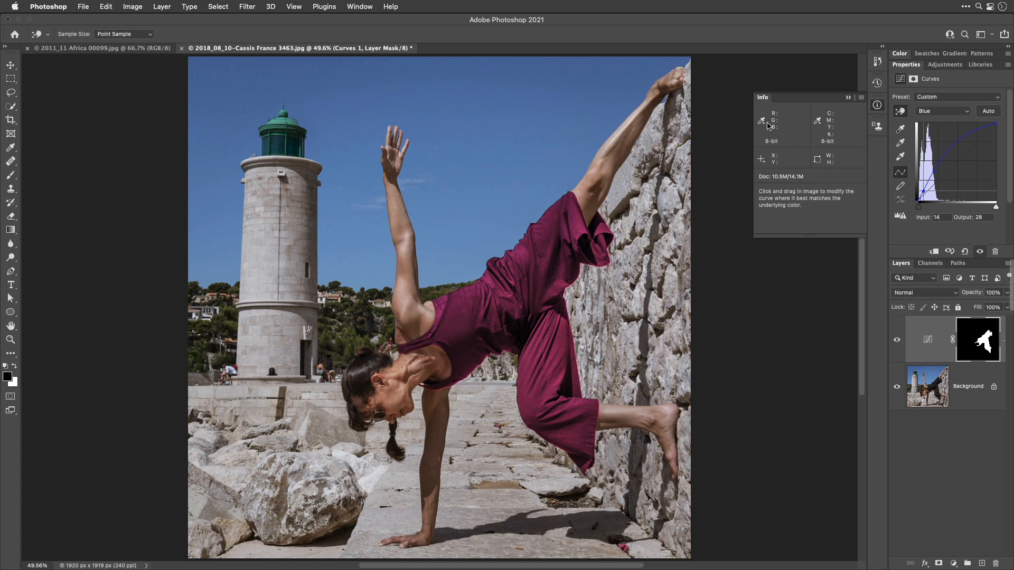
mouse_move(771, 134)
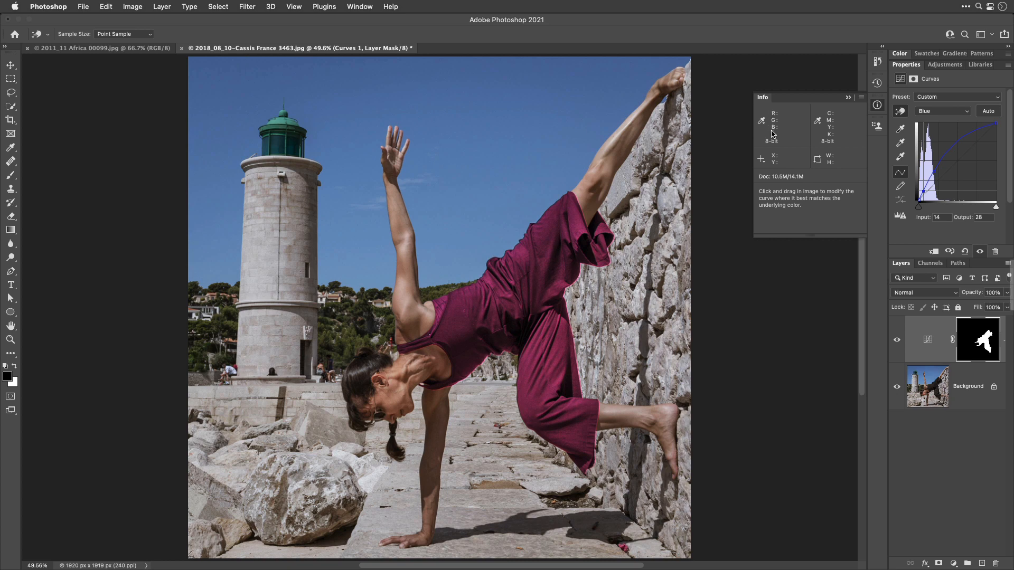
mouse_move(771, 117)
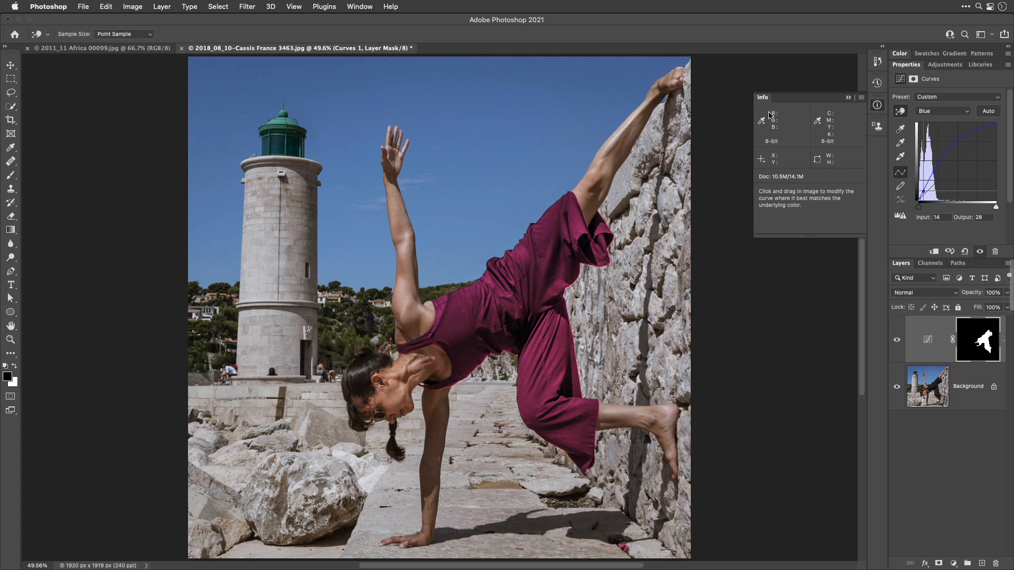
mouse_move(779, 118)
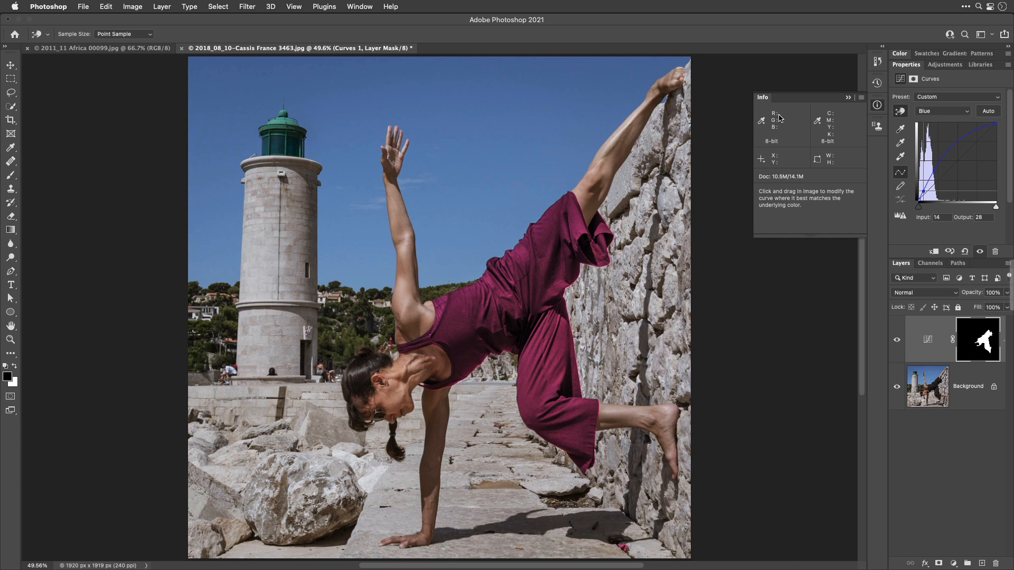
mouse_move(779, 125)
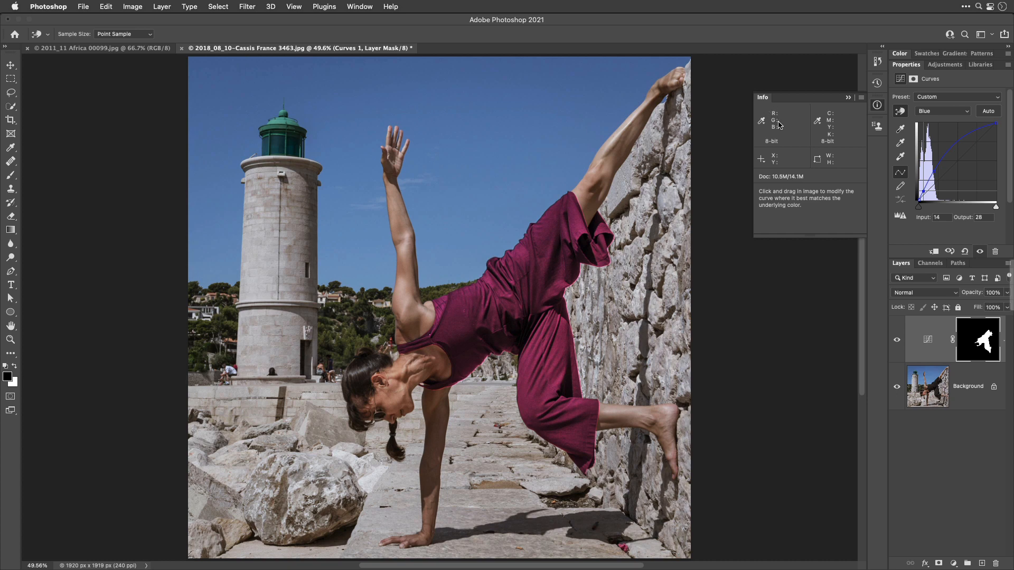
mouse_move(820, 134)
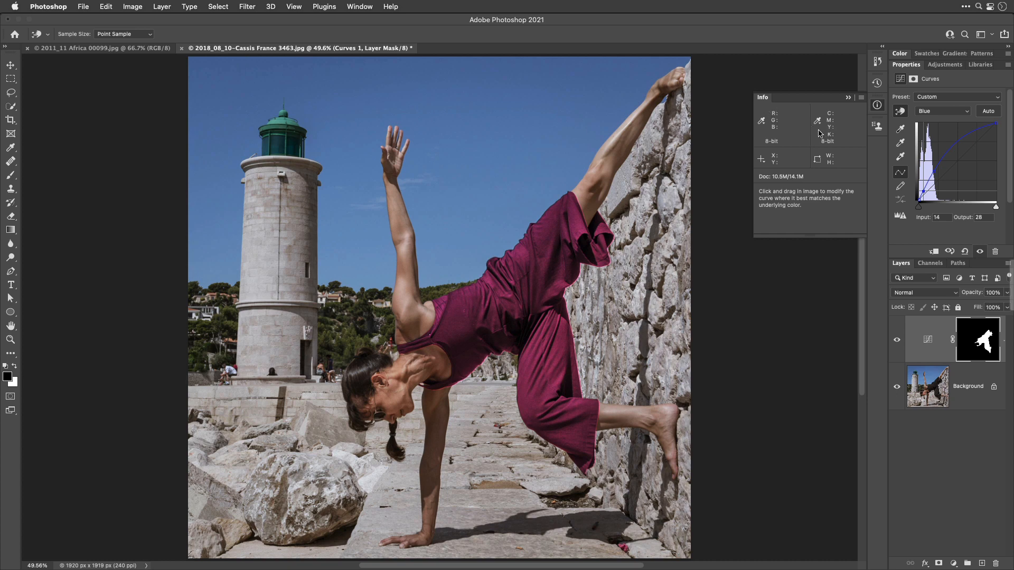
mouse_move(831, 134)
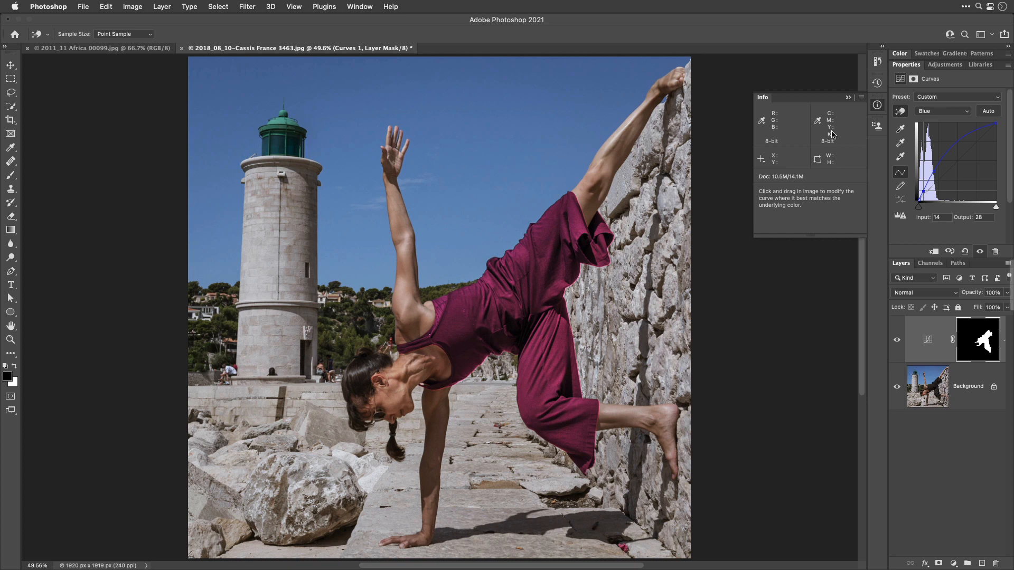
mouse_move(774, 131)
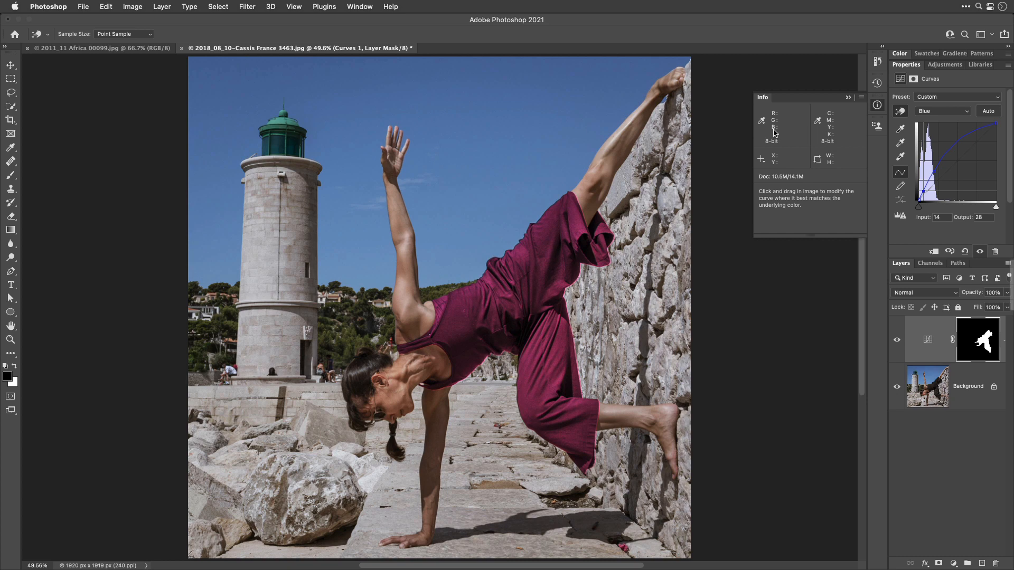
mouse_move(774, 133)
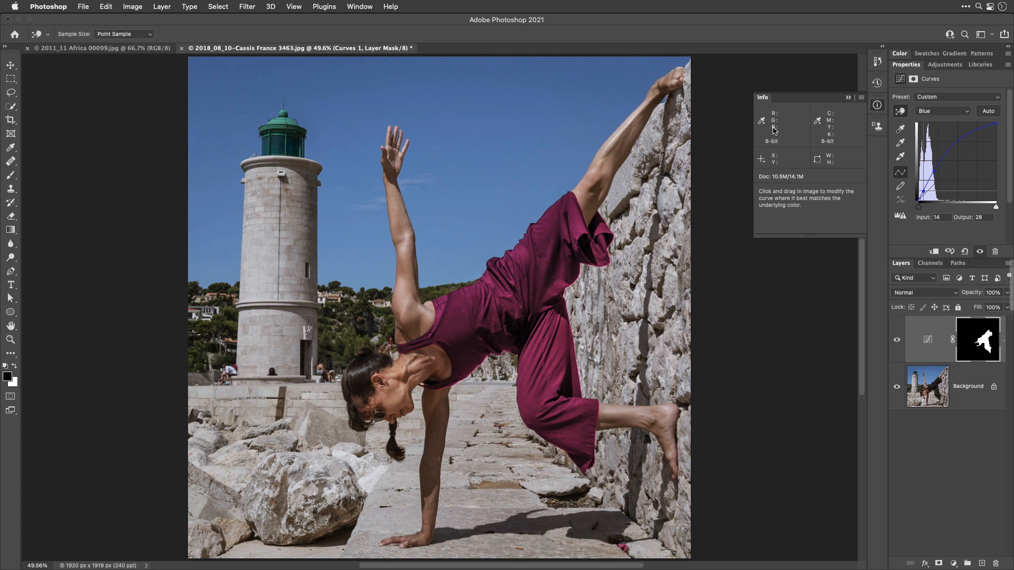
mouse_move(770, 126)
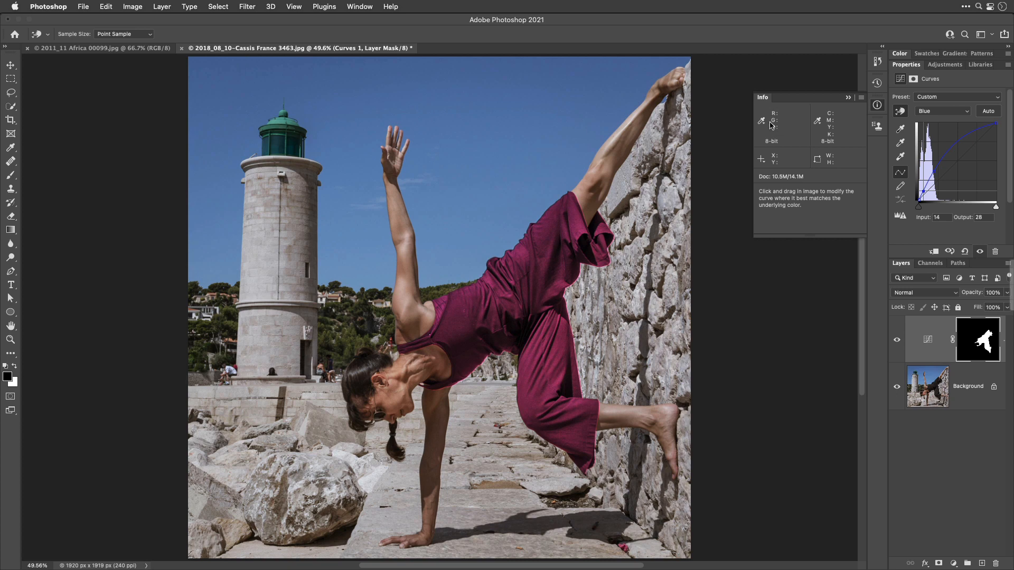
mouse_move(831, 131)
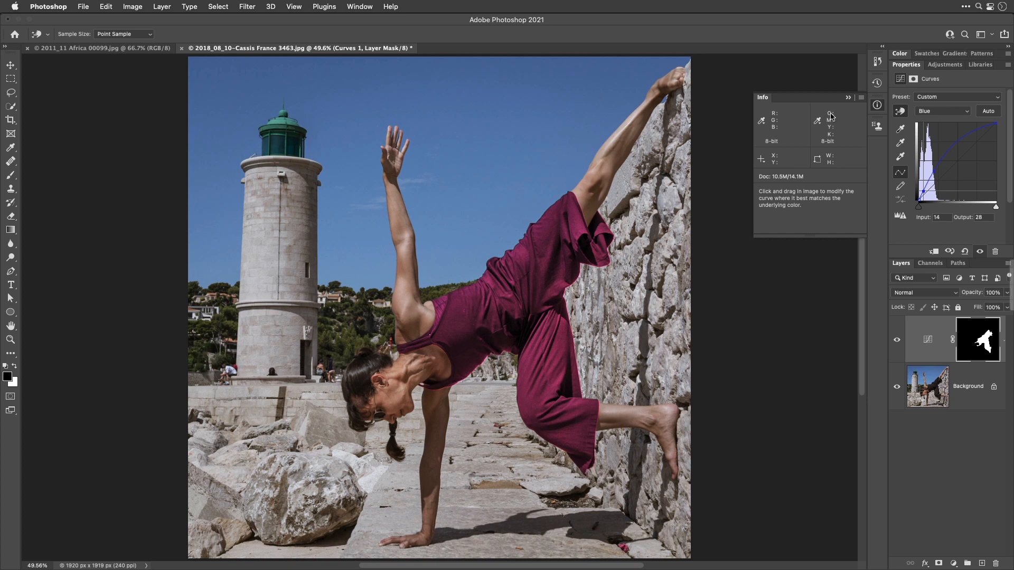
mouse_move(781, 117)
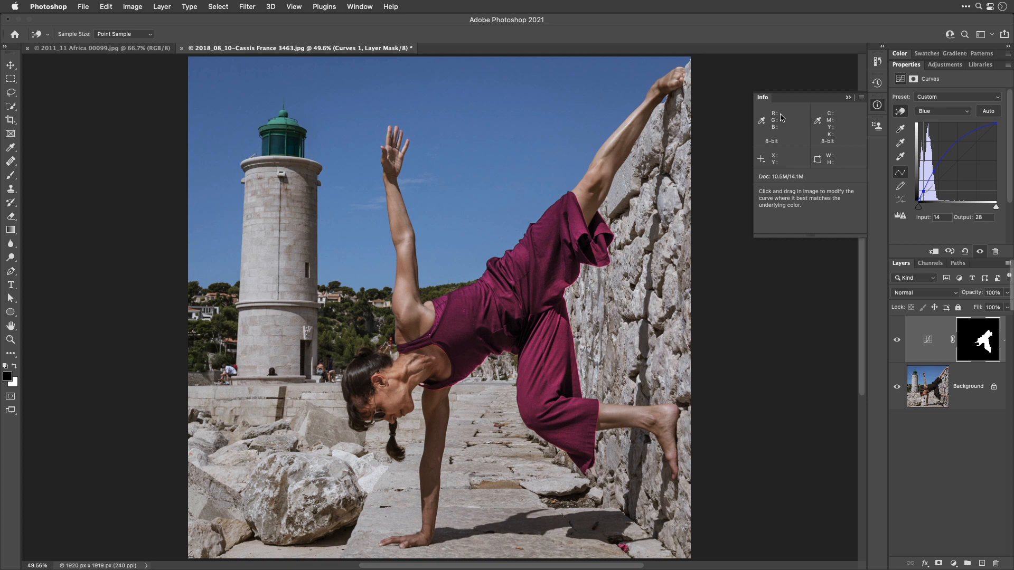
mouse_move(778, 122)
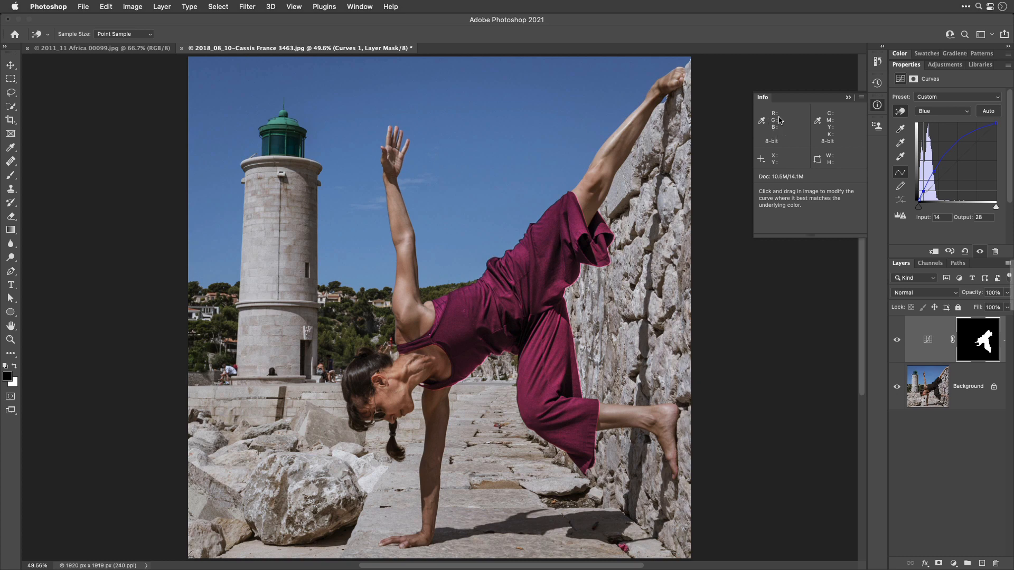
mouse_move(797, 125)
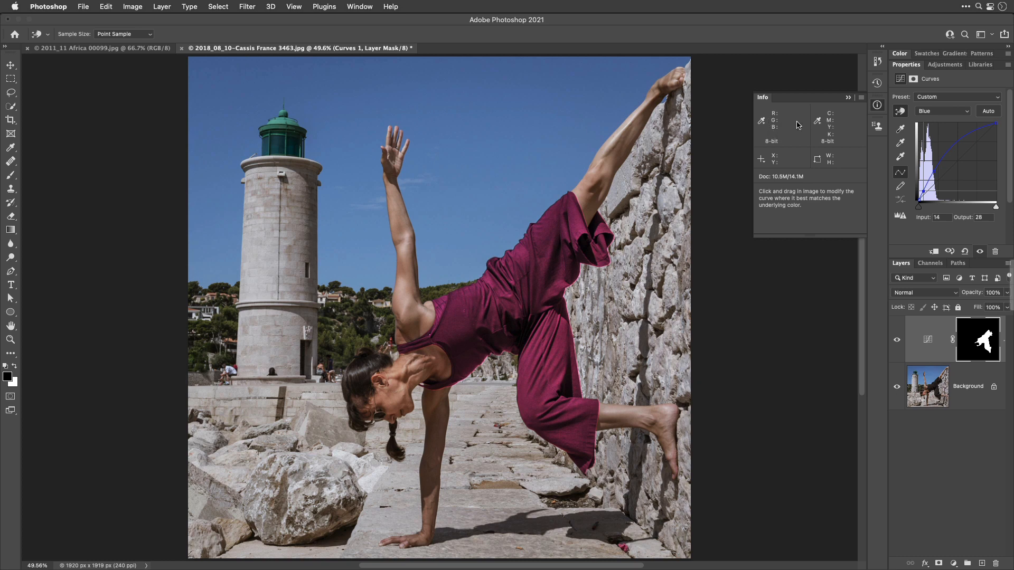
mouse_move(775, 123)
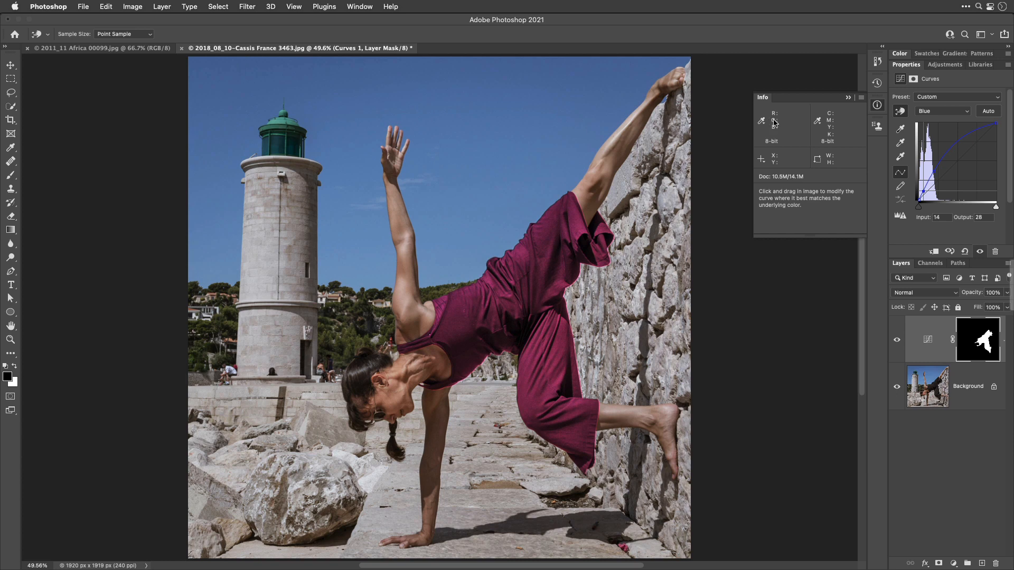
mouse_move(778, 122)
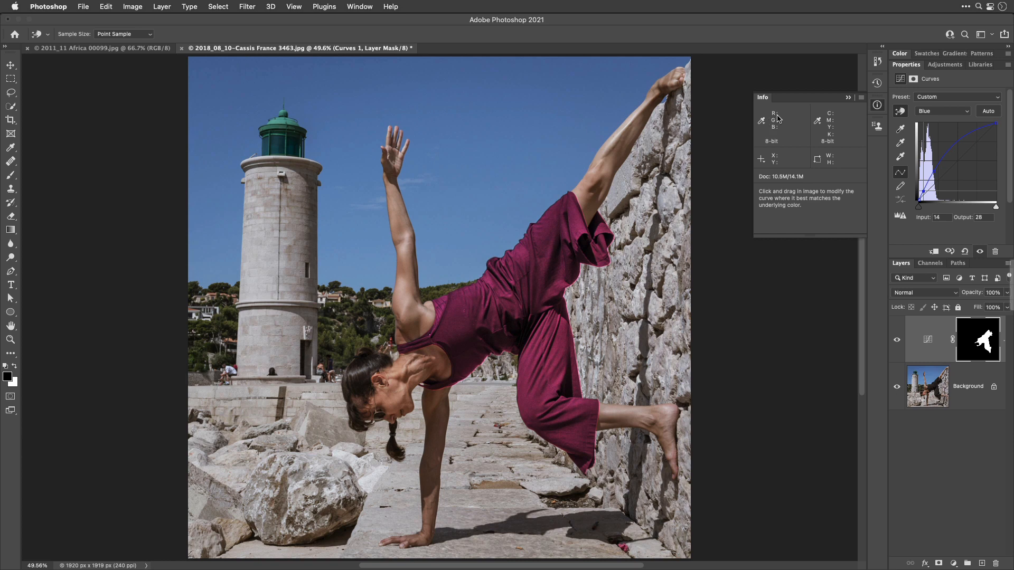
mouse_move(839, 145)
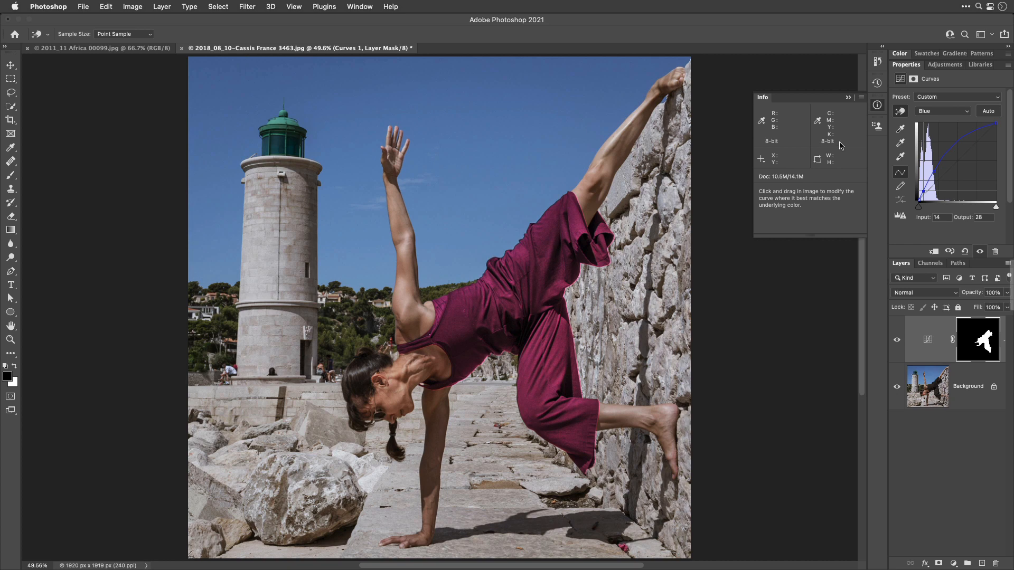
mouse_move(831, 135)
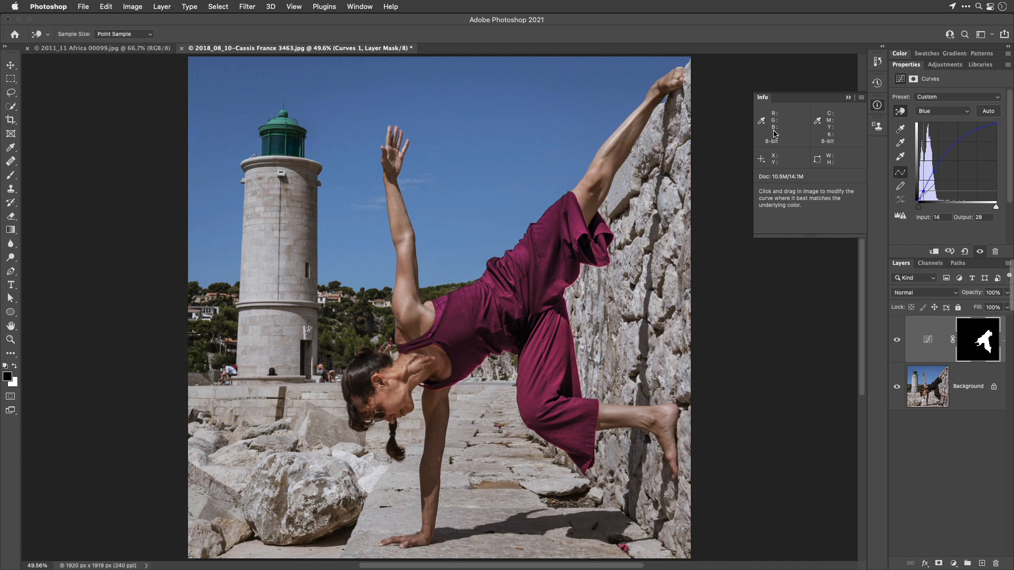
mouse_move(958, 80)
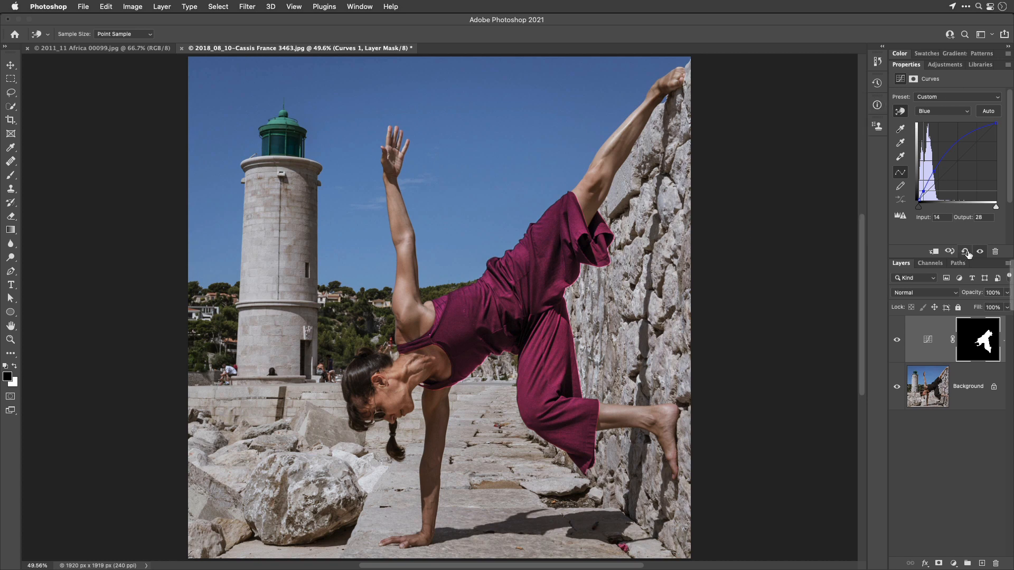
mouse_move(965, 256)
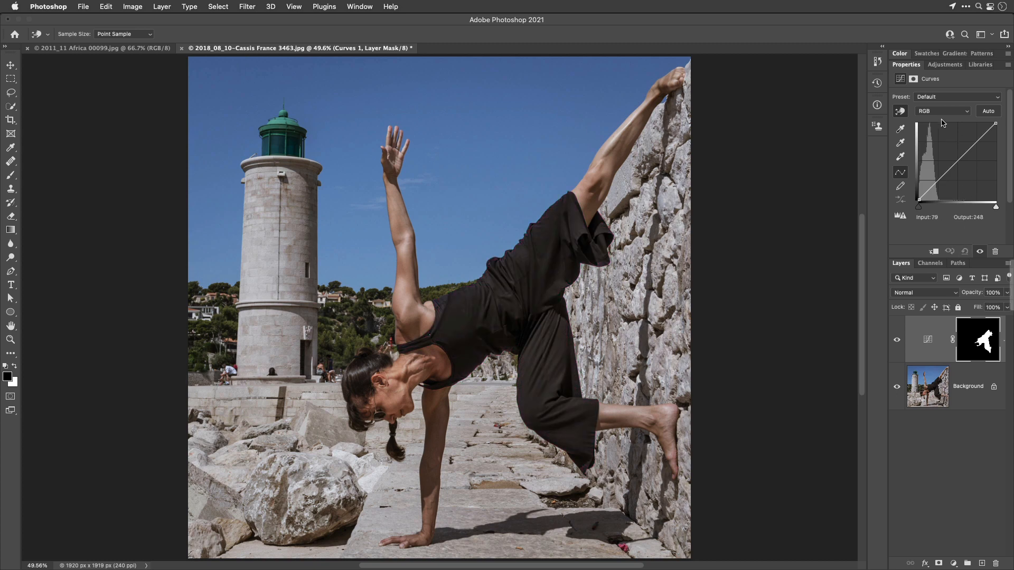
Raise the Red and Green channel curves, then revisit Red, turning the outfit olive green.
click(941, 111)
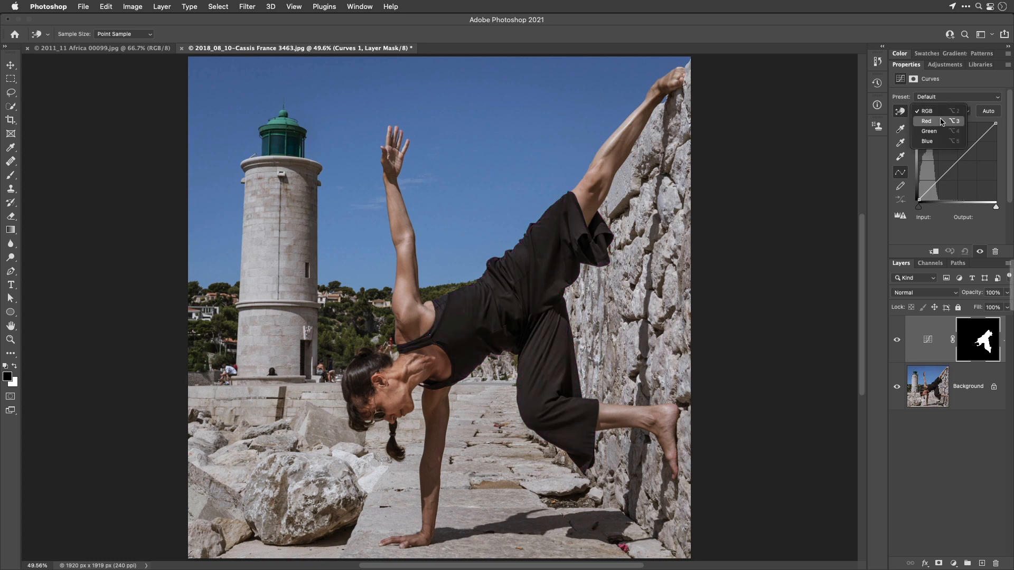
click(926, 121)
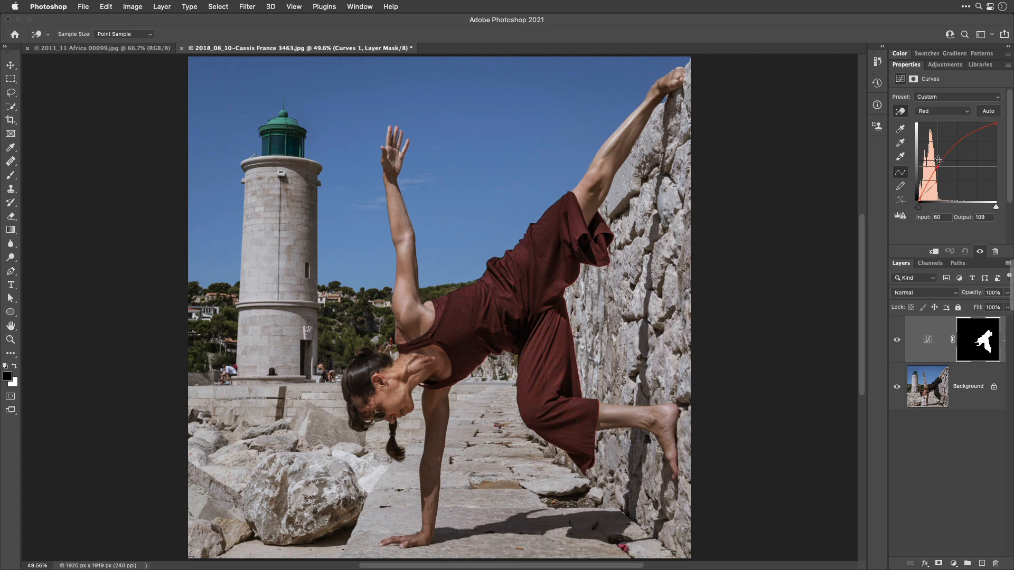
click(943, 111)
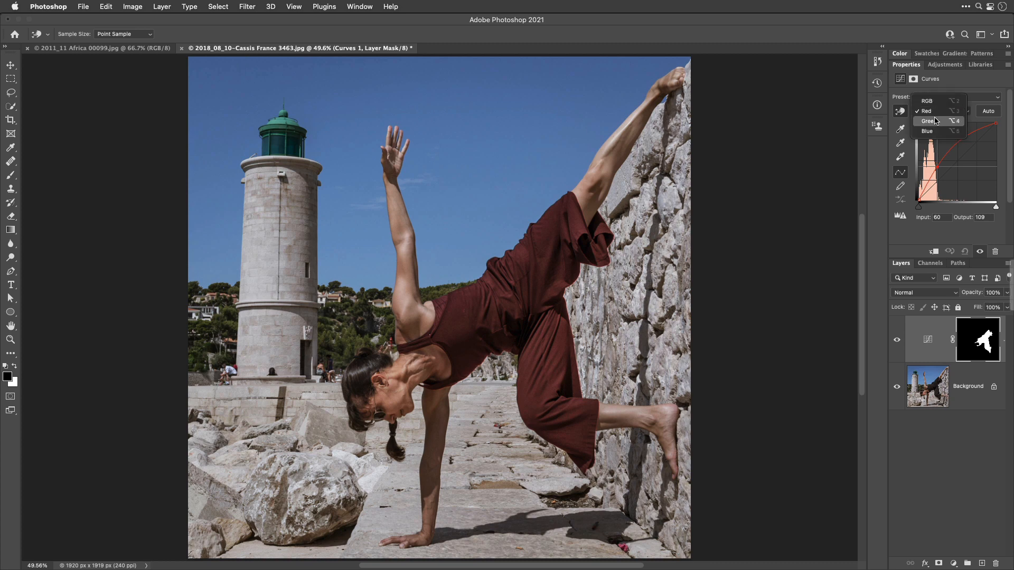
click(929, 120)
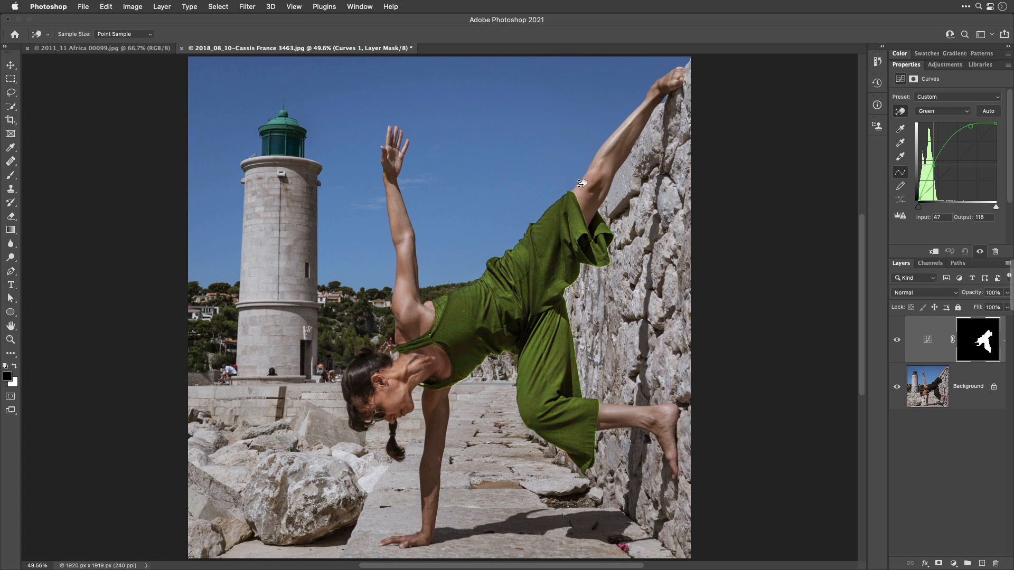
click(942, 111)
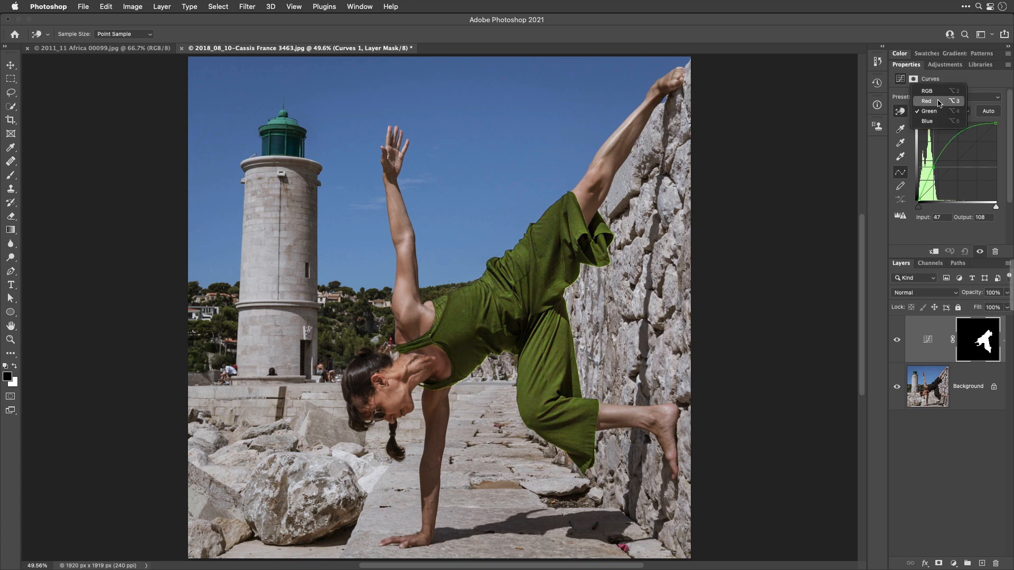
click(927, 101)
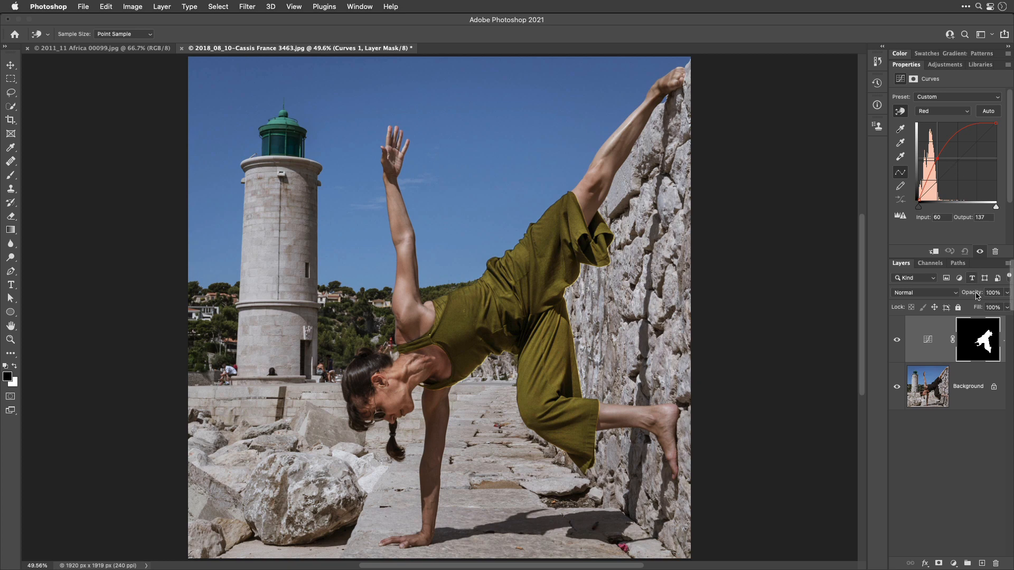
mouse_move(963, 422)
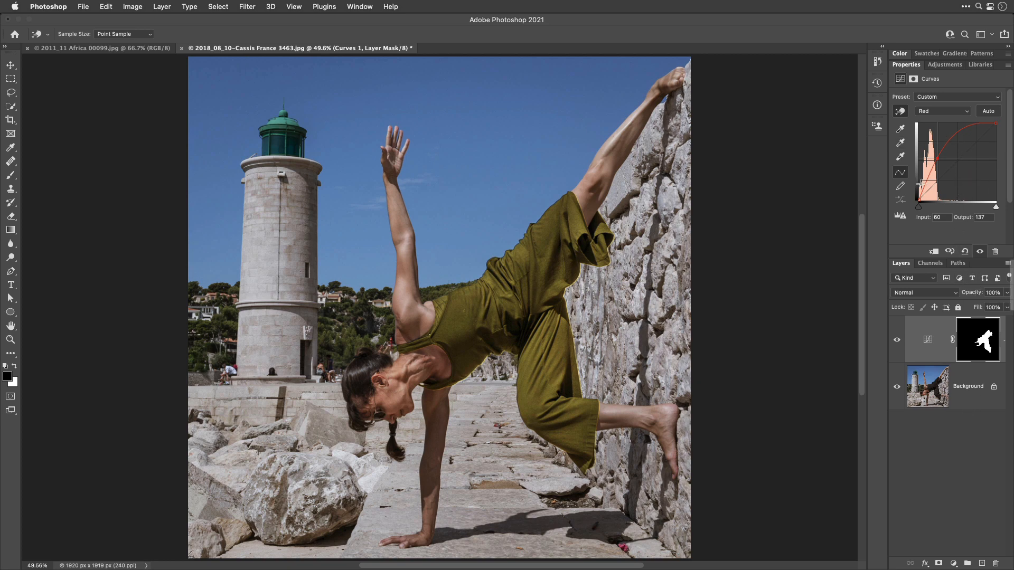
mouse_move(972, 487)
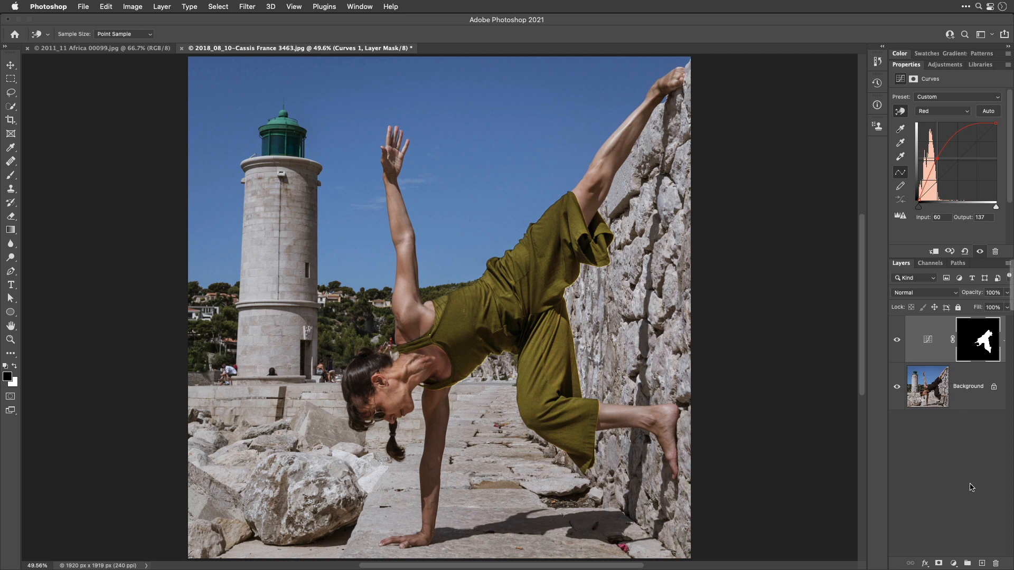
mouse_move(973, 393)
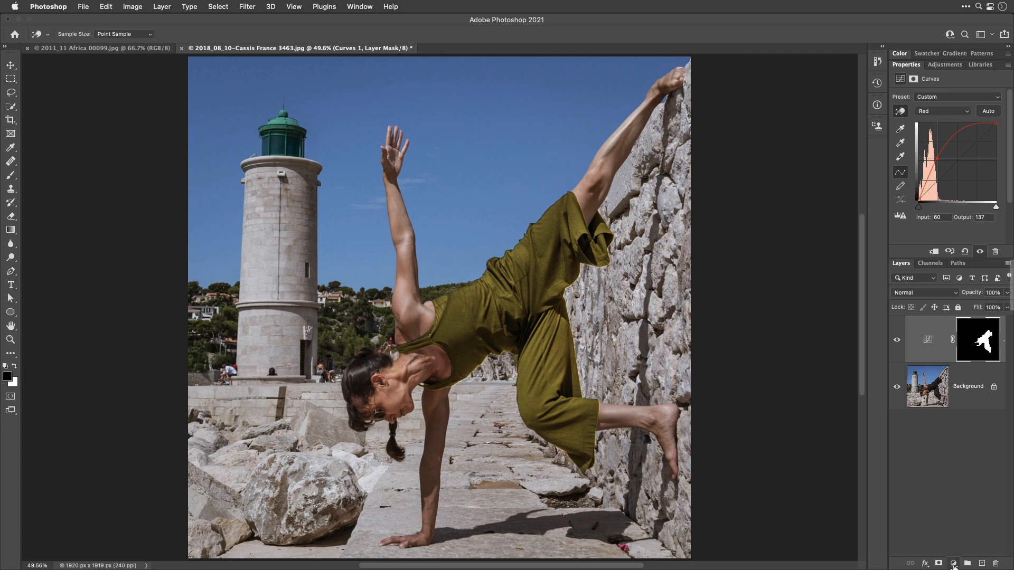
Add a Hue/Saturation adjustment layer above the Curves layer at default settings.
click(953, 564)
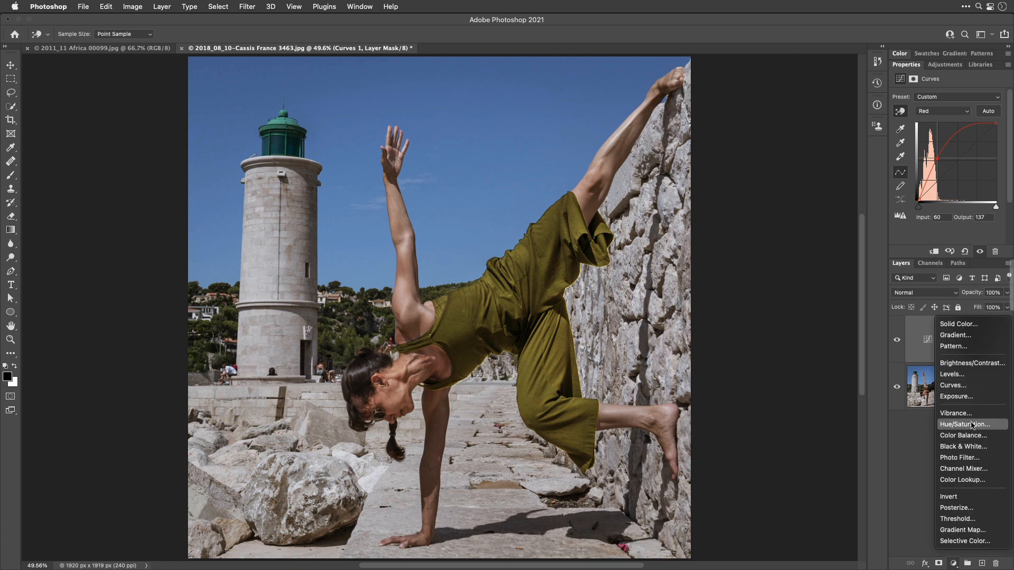
click(964, 425)
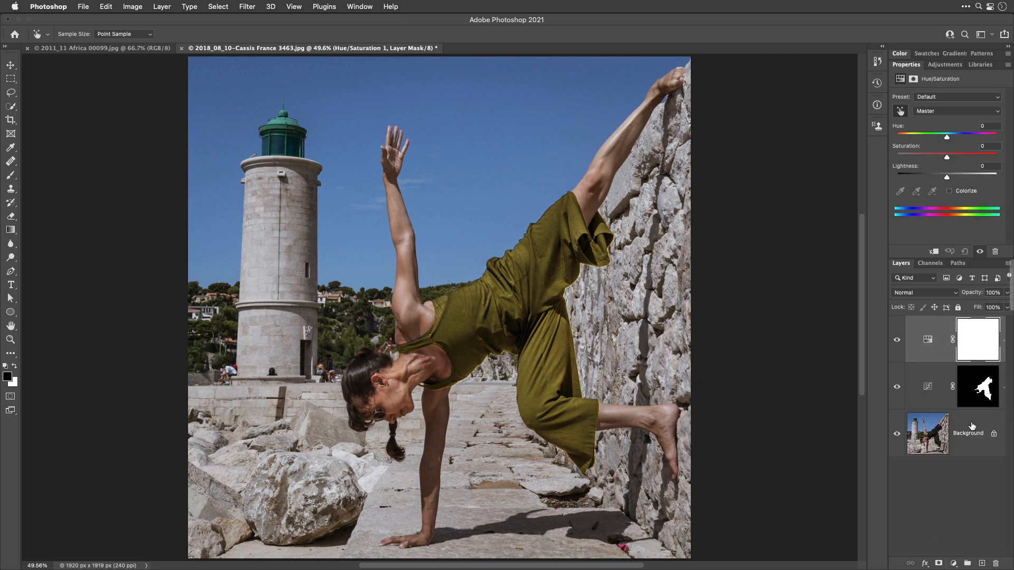
mouse_move(954, 129)
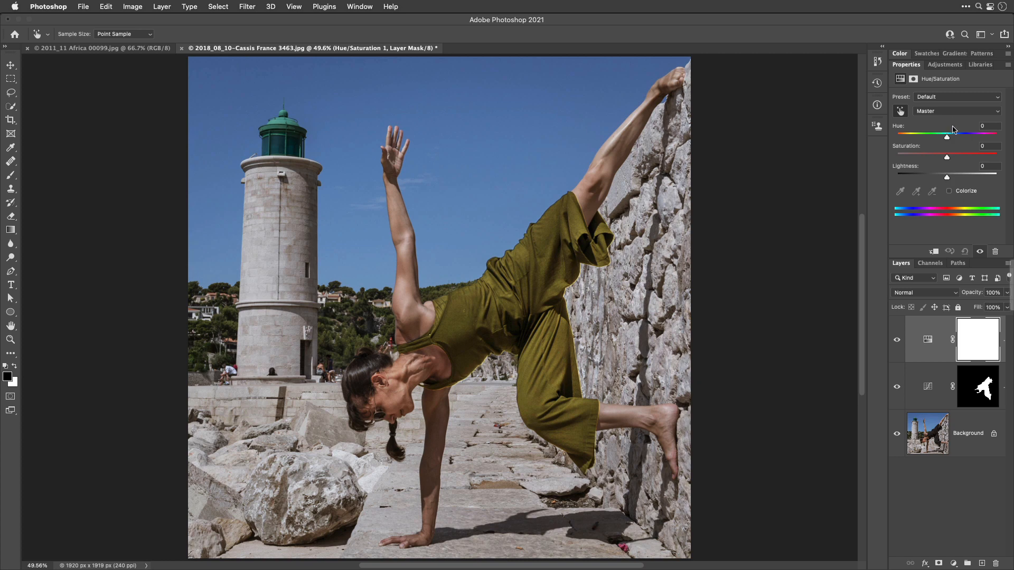
mouse_move(933, 251)
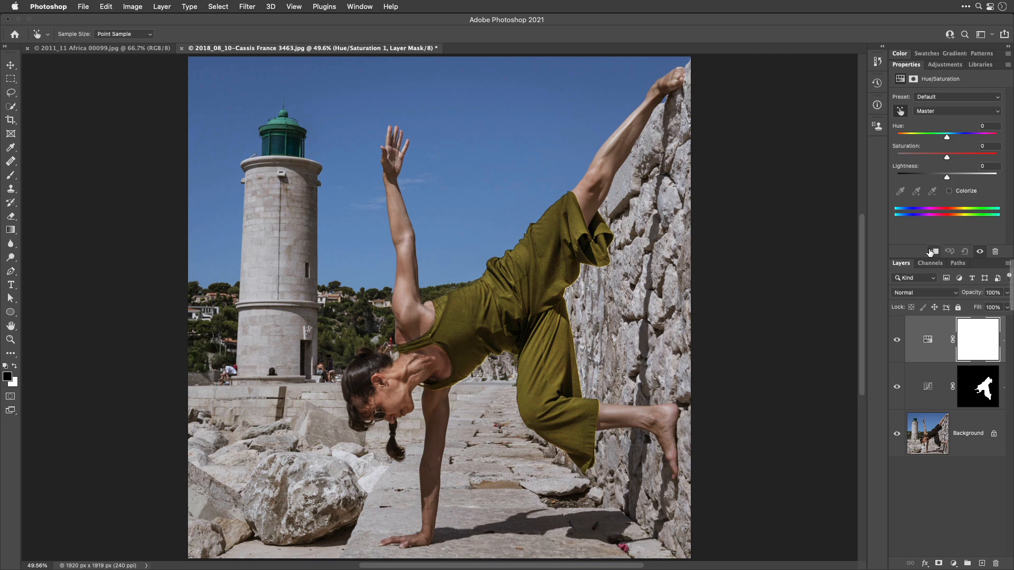
mouse_move(932, 253)
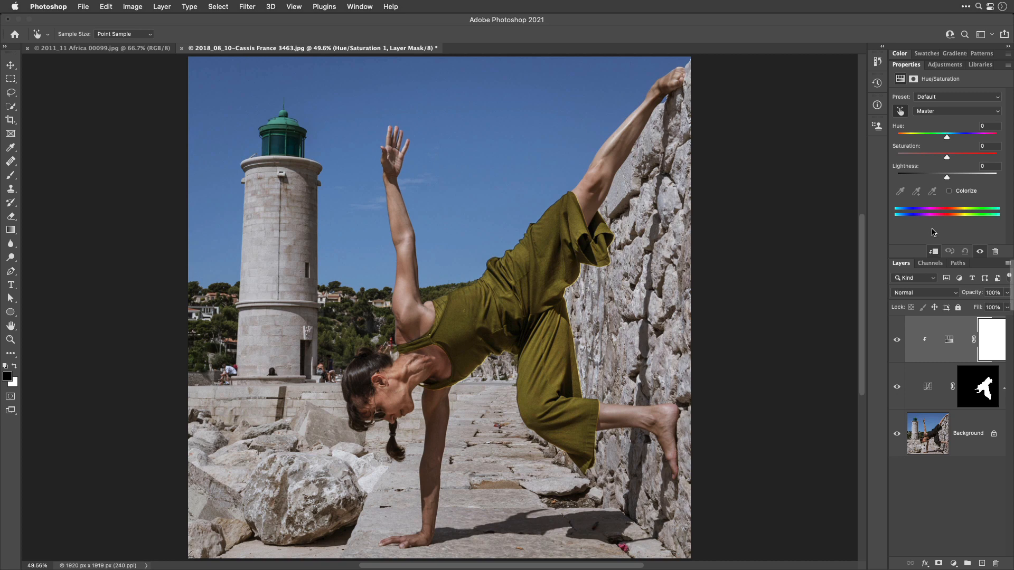
mouse_move(951, 141)
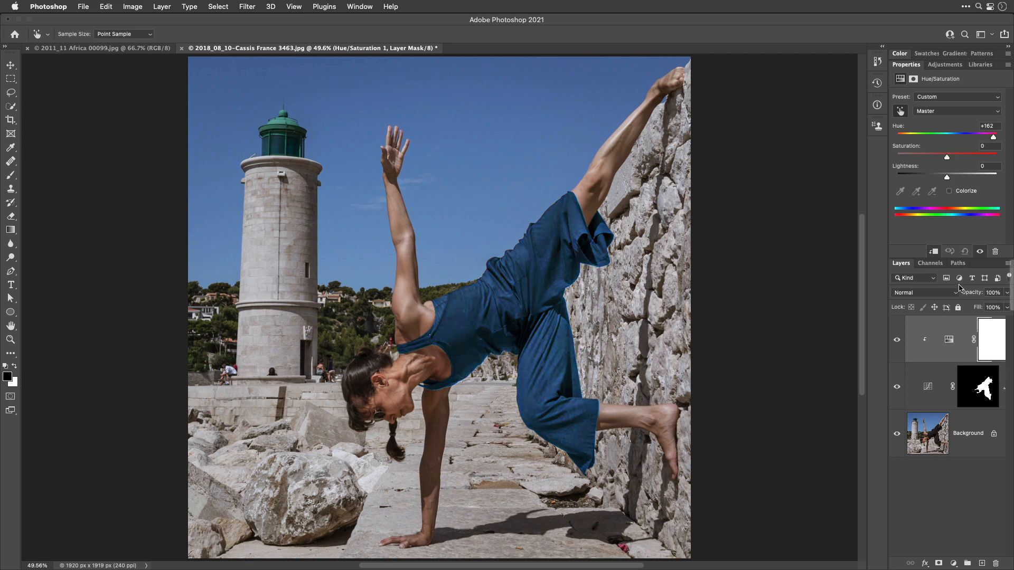
mouse_move(962, 361)
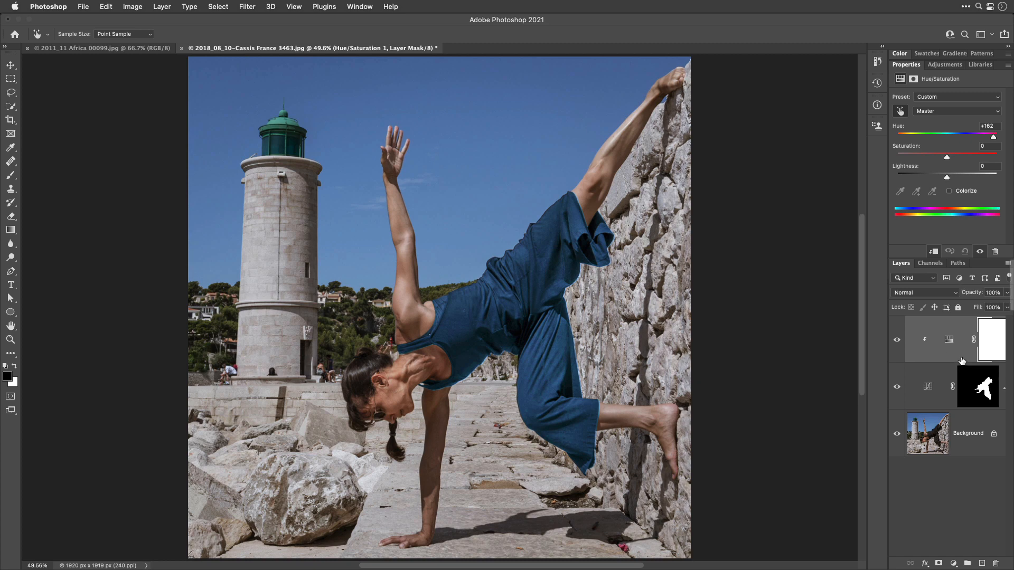